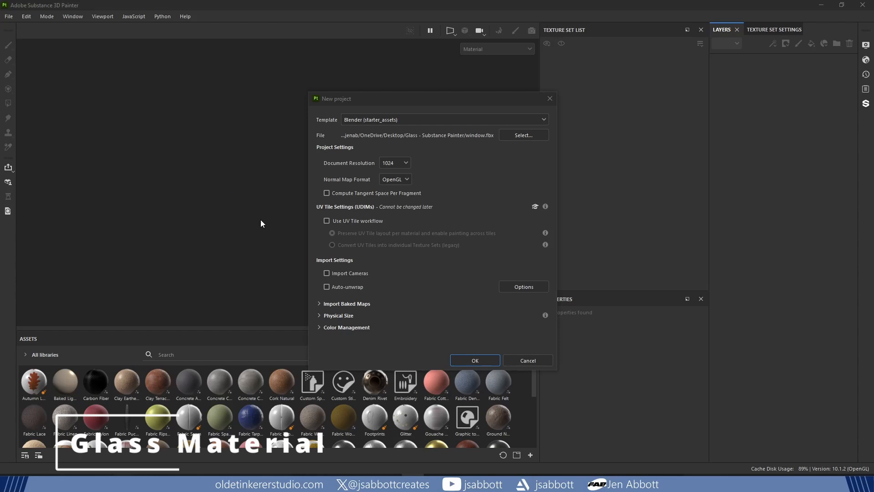
# Step: Create the window project at 2048 document resolution with the DirectX normal map format
pyautogui.click(394, 162)
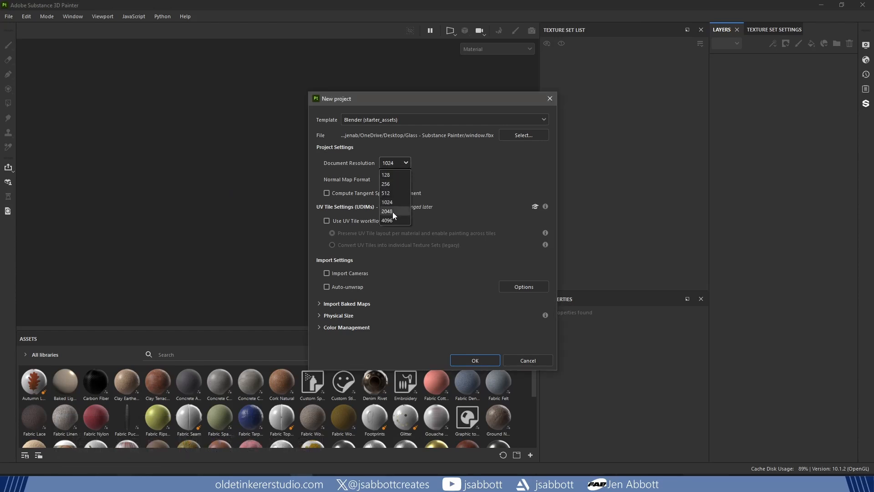
pyautogui.click(387, 211)
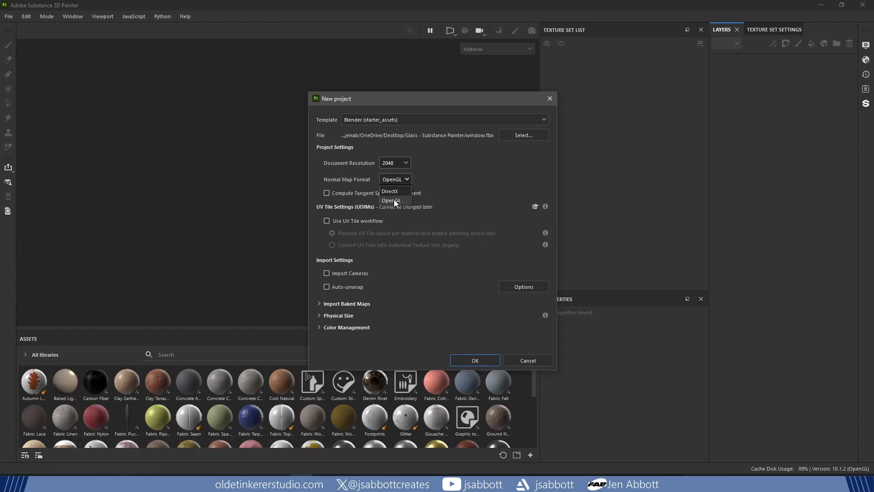
pyautogui.click(390, 191)
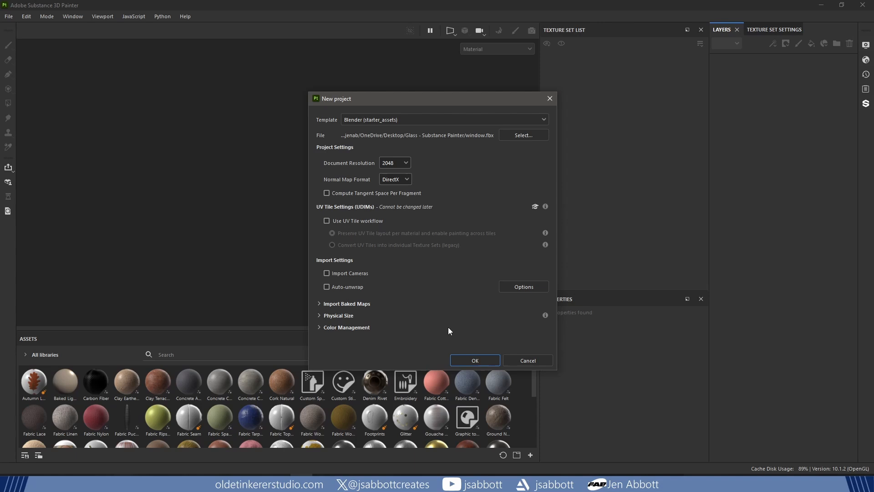
pyautogui.click(475, 361)
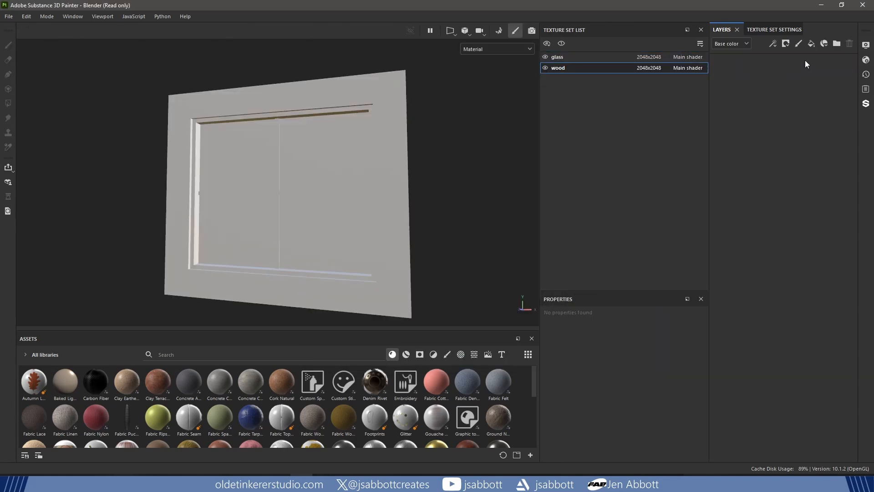
# Step: Show the Texture Set Settings for the wood texture set
pyautogui.click(775, 29)
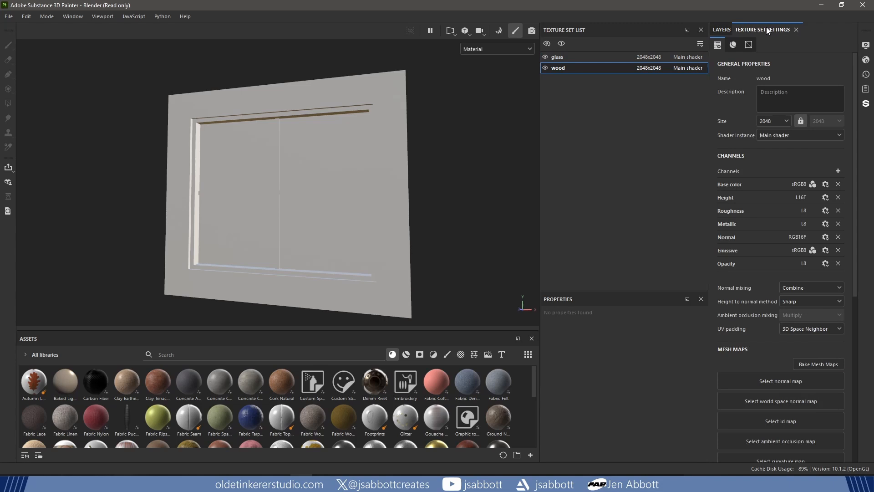
pyautogui.moveTo(818, 364)
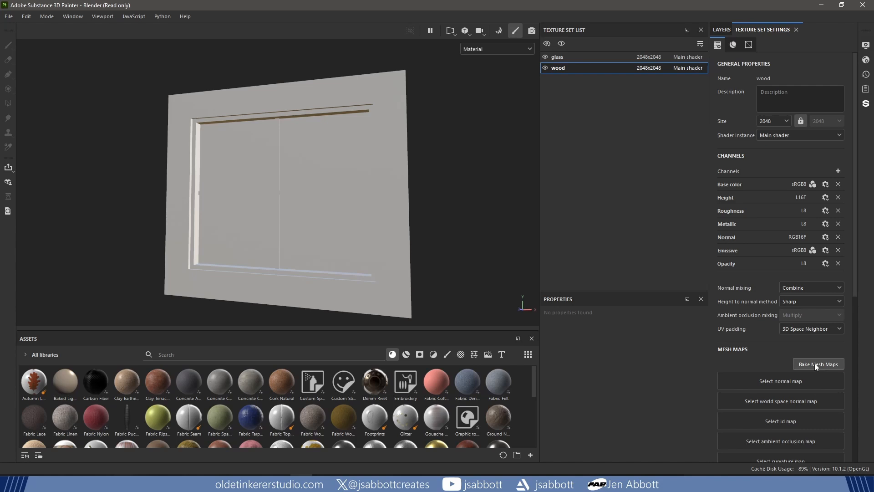
# Step: Bake mesh maps for wood and glass with the low poly mesh as high poly
pyautogui.click(817, 363)
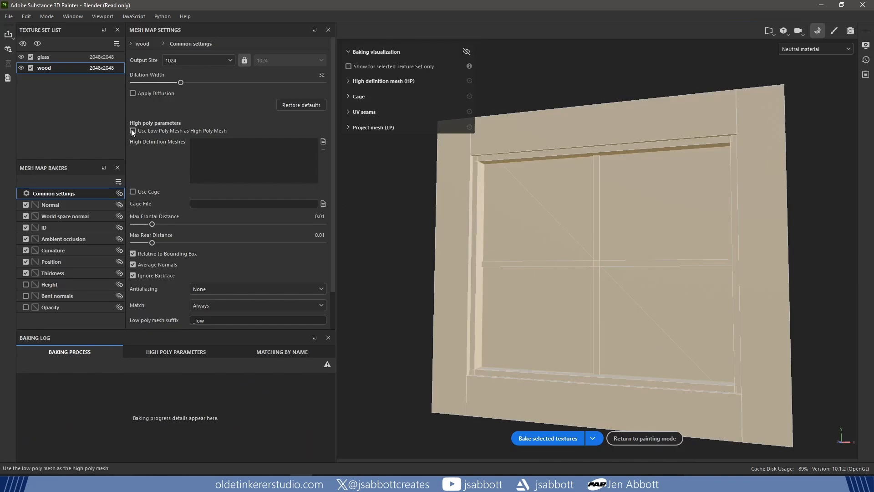
pyautogui.click(133, 131)
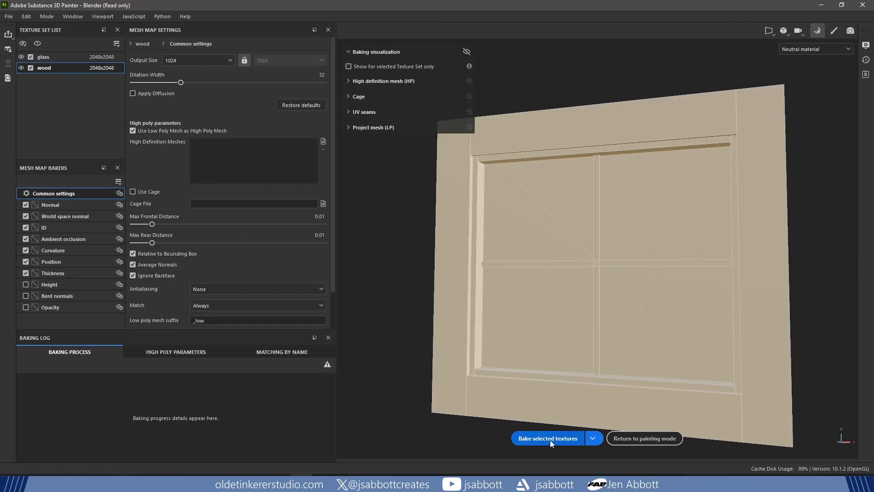
pyautogui.click(547, 438)
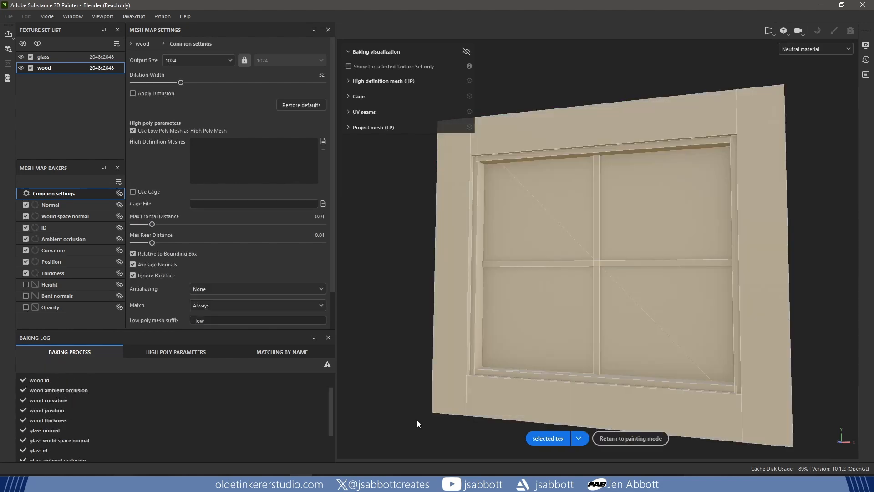
pyautogui.click(630, 438)
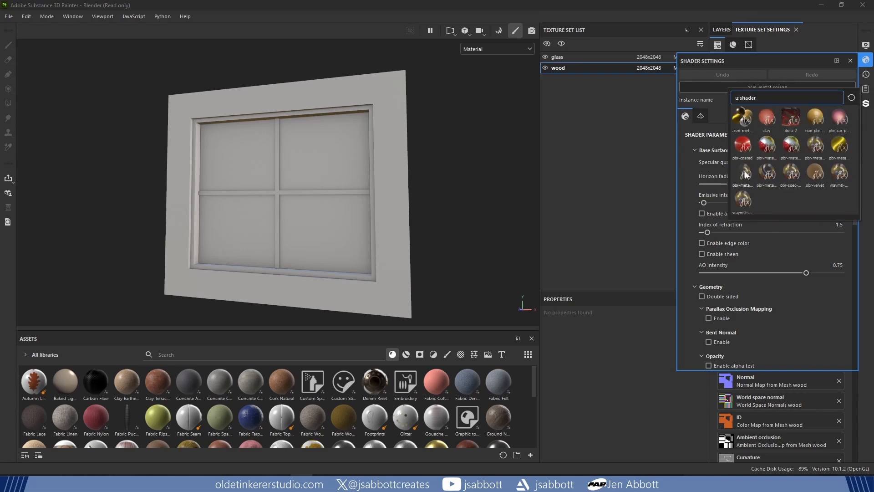
pyautogui.moveTo(743, 172)
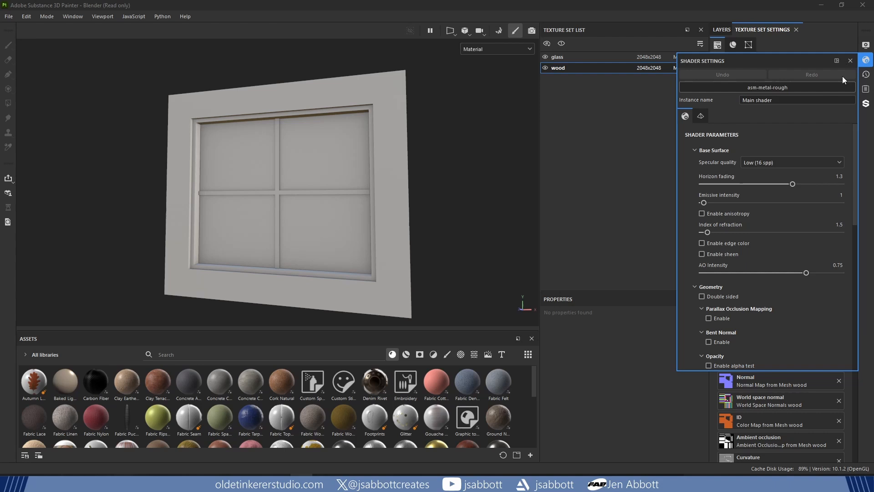
# Step: Close the asm-metal-rough Shader Settings panel
pyautogui.click(766, 88)
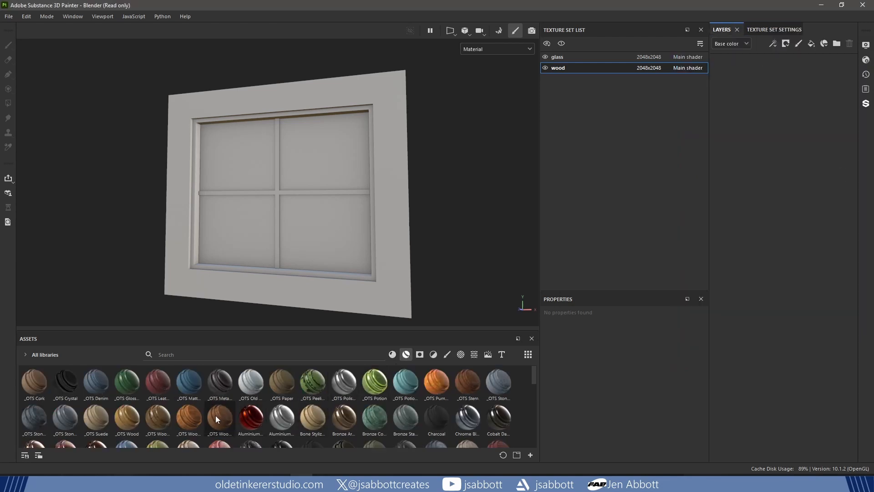
# Step: Apply the OTS Wood material to the frame and add a glass fill layer
pyautogui.doubleClick(219, 418)
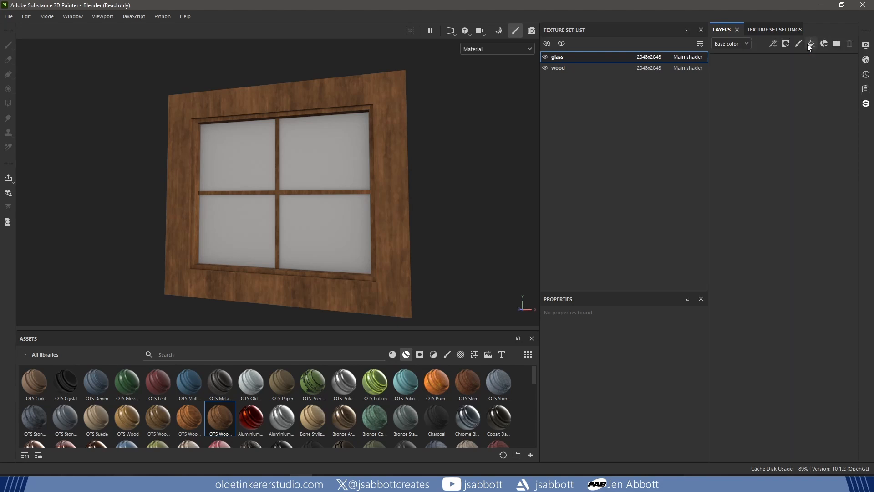
pyautogui.click(811, 43)
pyautogui.write('glass')
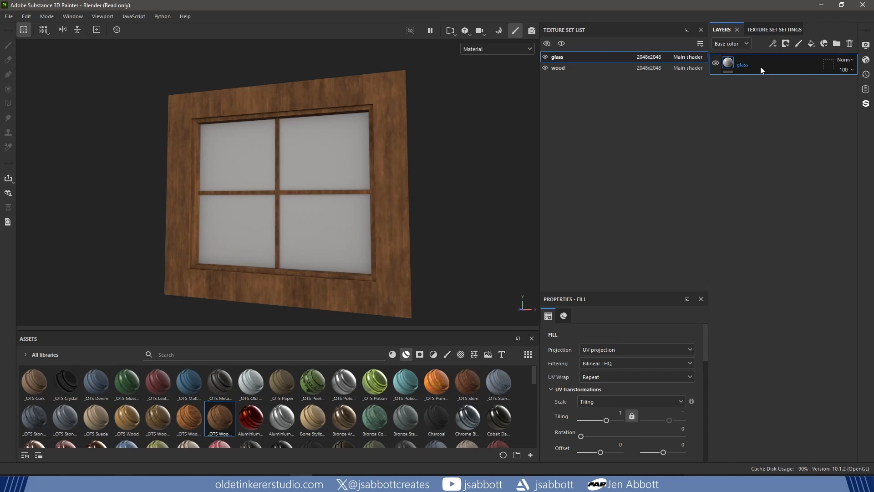
# Step: Add an opacity channel to the glass texture set's channel list
pyautogui.click(774, 29)
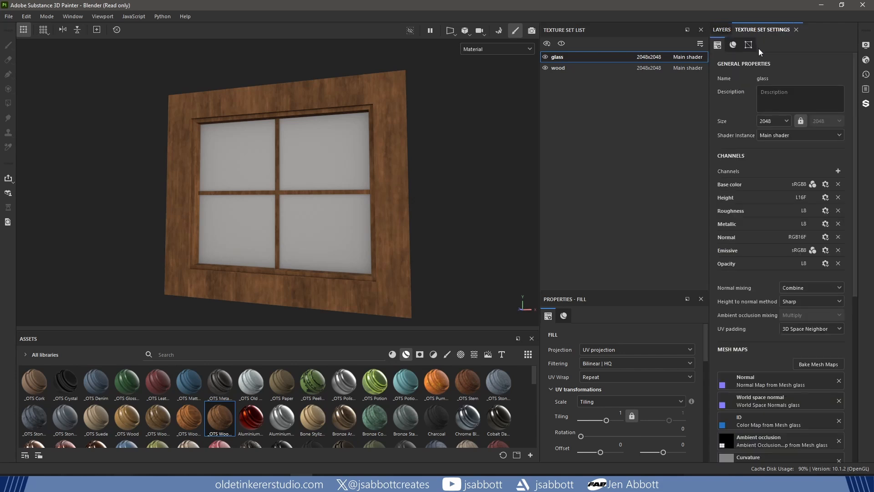
pyautogui.moveTo(781, 270)
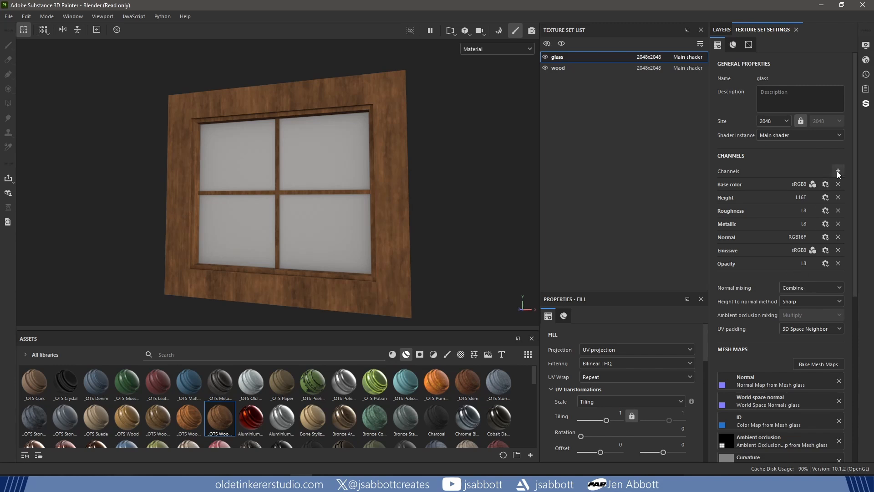
pyautogui.click(838, 171)
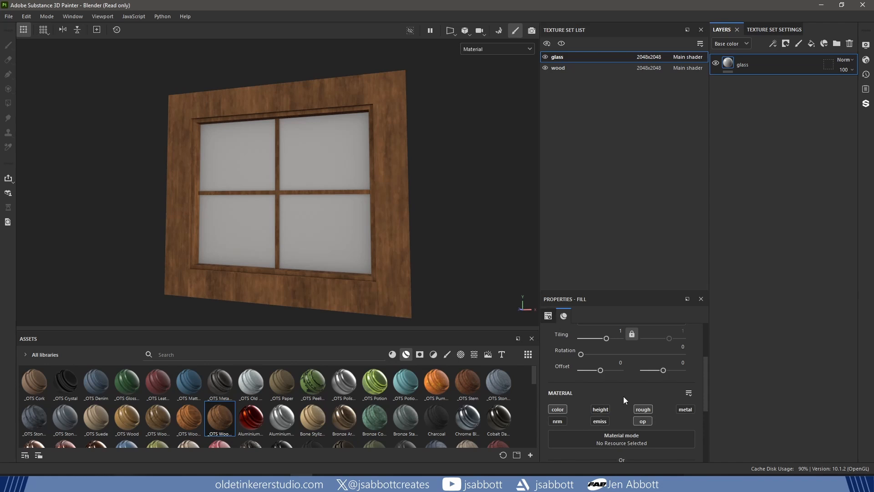
# Step: Darken the glass fill's base color from grey almost to black
pyautogui.scroll(-3)
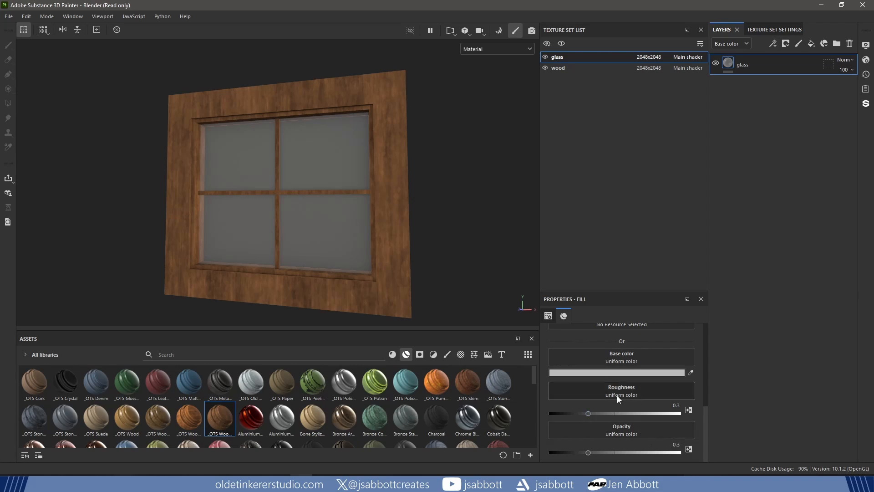
pyautogui.click(620, 372)
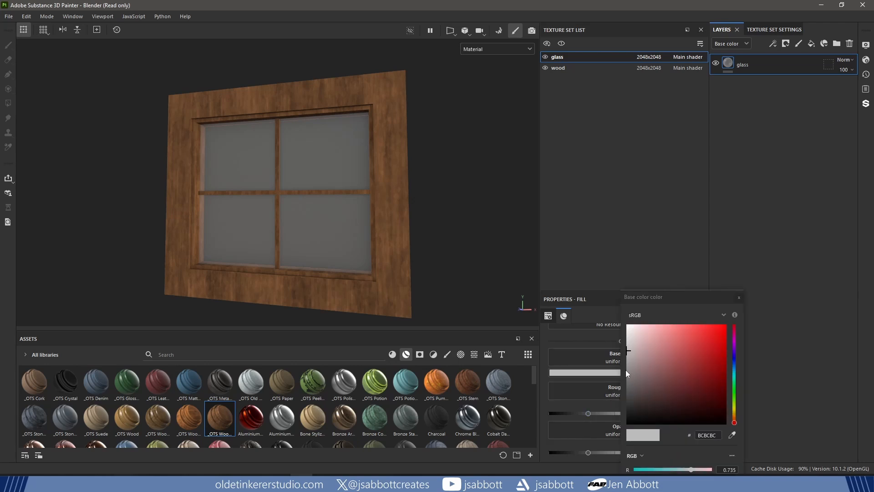
pyautogui.moveTo(627, 374); pyautogui.dragTo(628, 397)
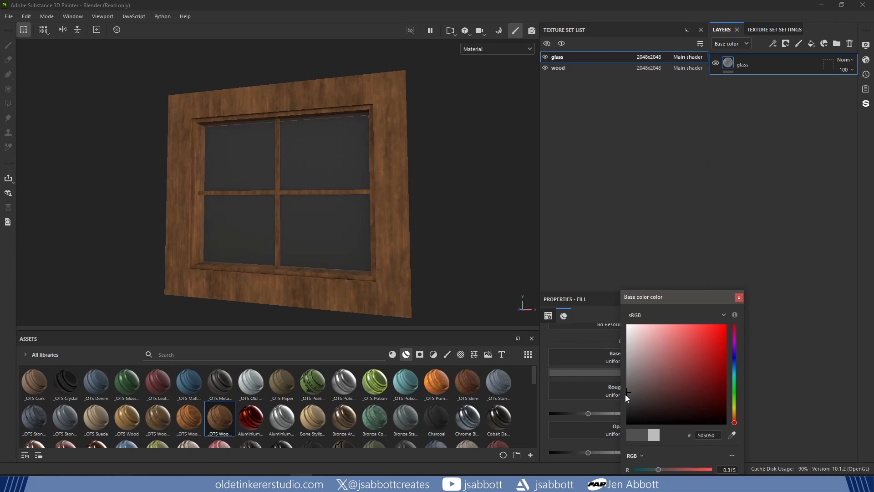
pyautogui.moveTo(628, 398); pyautogui.dragTo(626, 414)
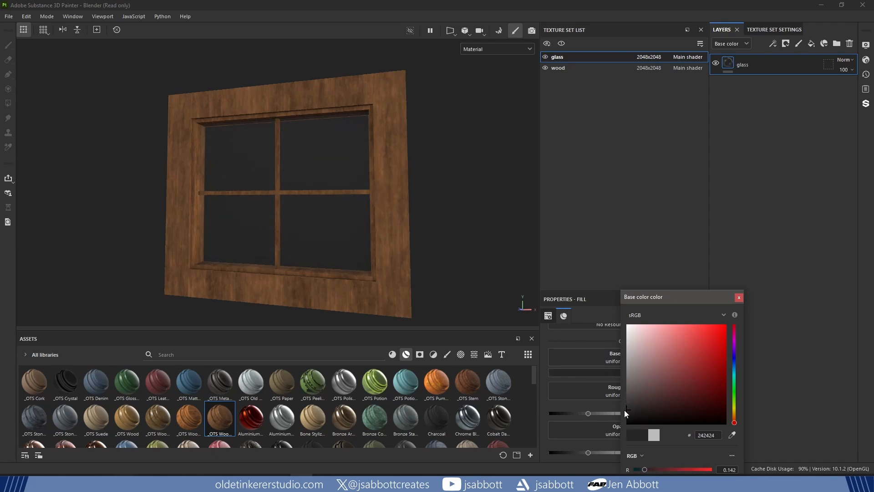
pyautogui.moveTo(735, 315)
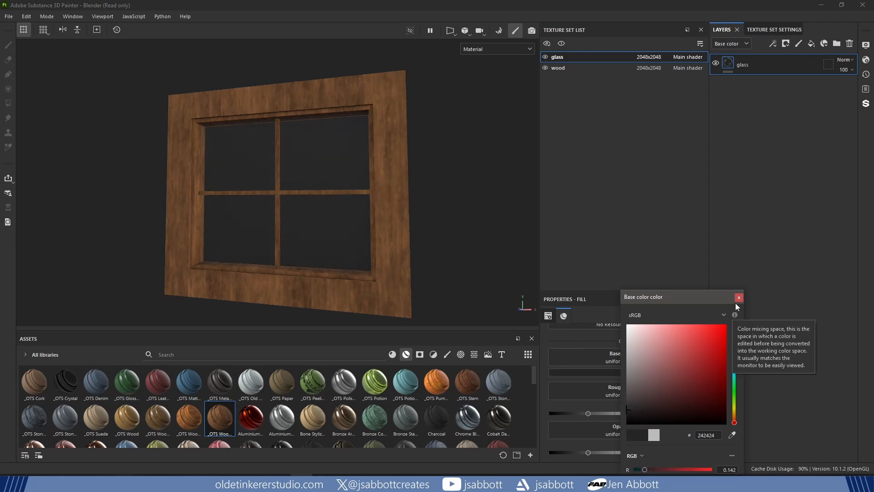
pyautogui.click(739, 297)
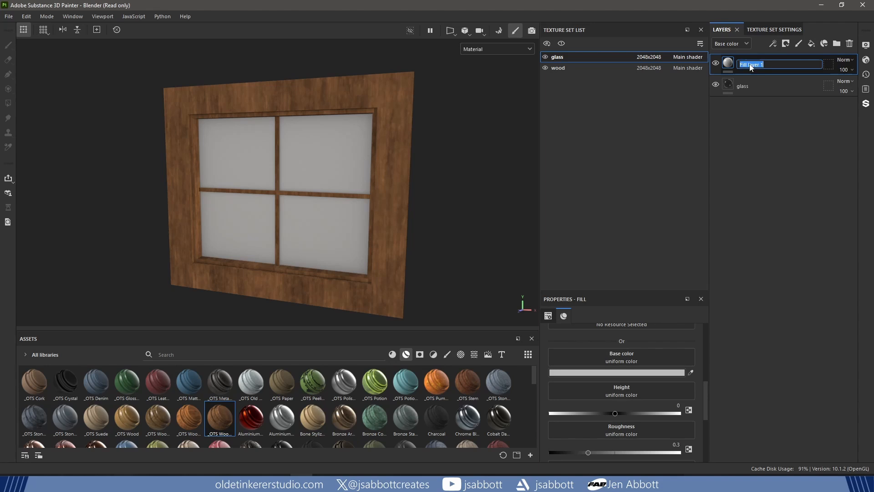
# Step: Name the new layer 'scratches' and add a fill effect inside its mask
pyautogui.write('scratches')
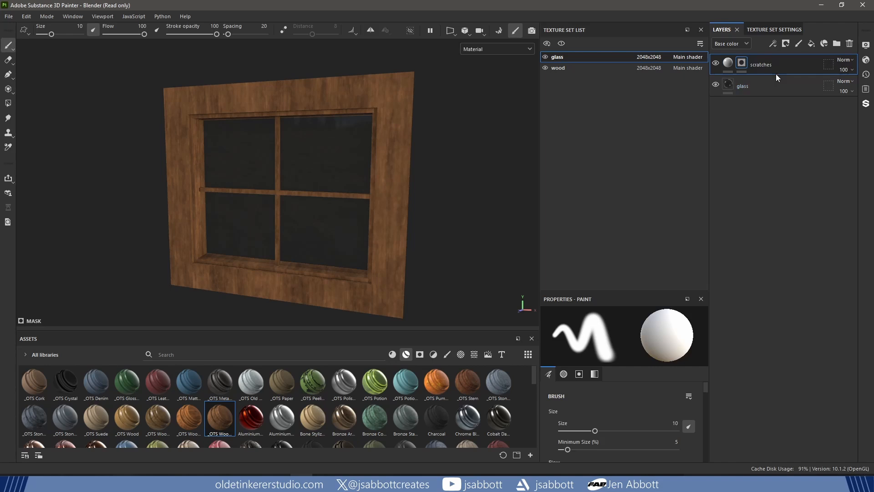
pyautogui.rightClick(742, 64)
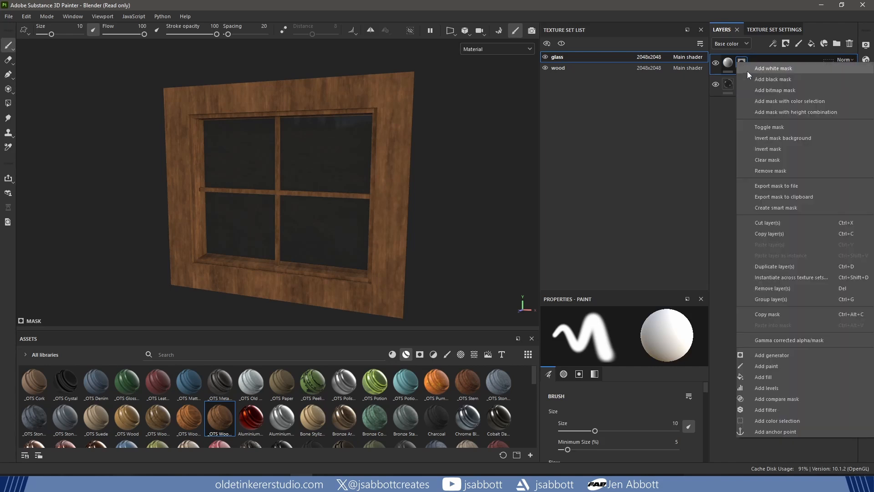
pyautogui.click(766, 376)
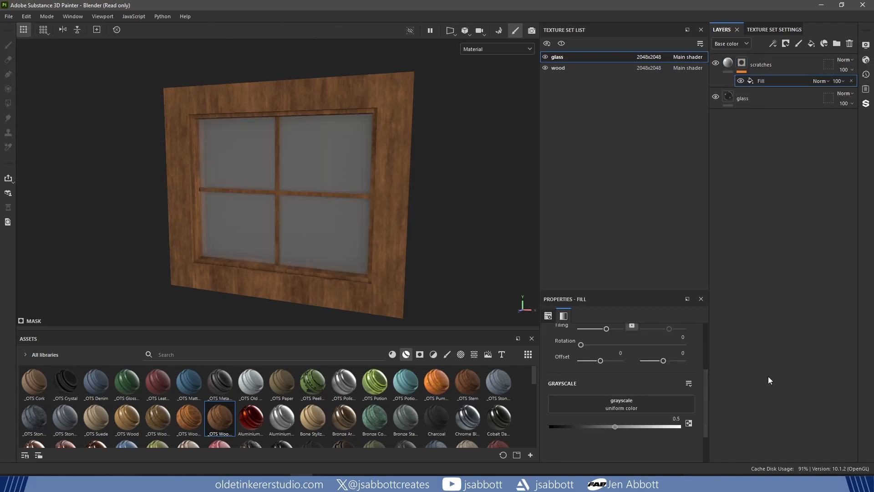
pyautogui.click(474, 354)
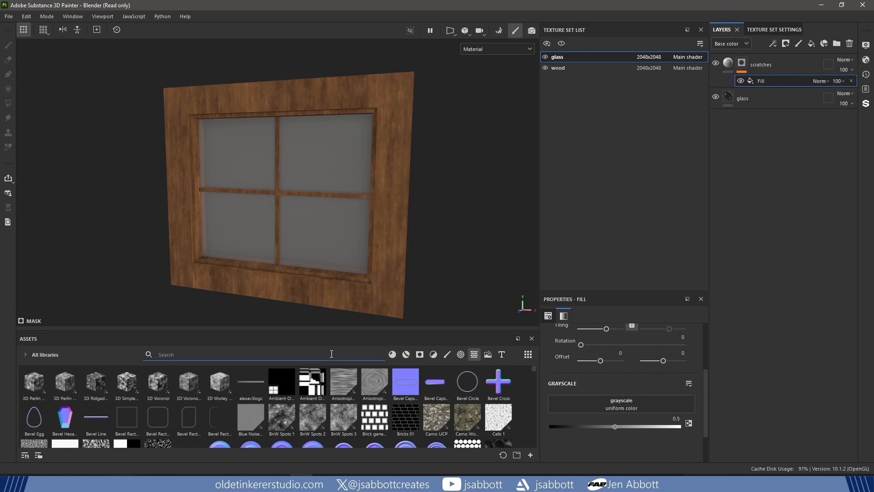
# Step: Set the Grunge Scratches Rough mask contrast to 0.3 and adjust scratch blur
pyautogui.write('scratches')
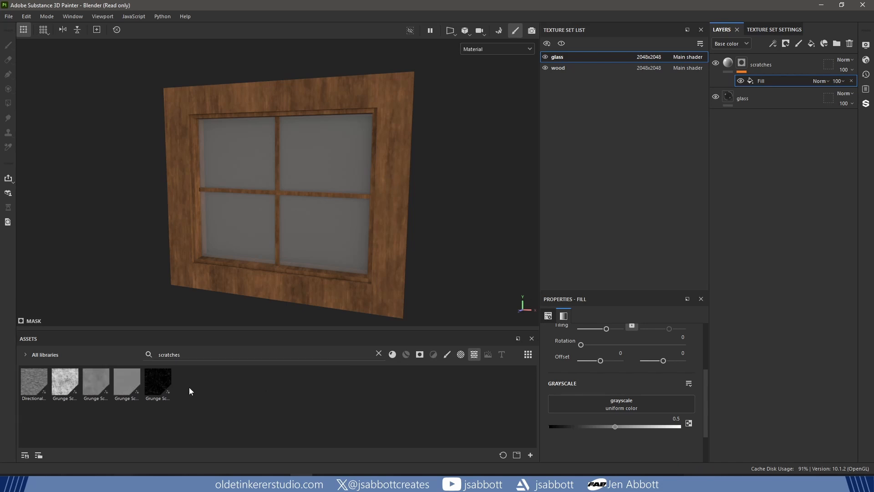
pyautogui.moveTo(157, 382)
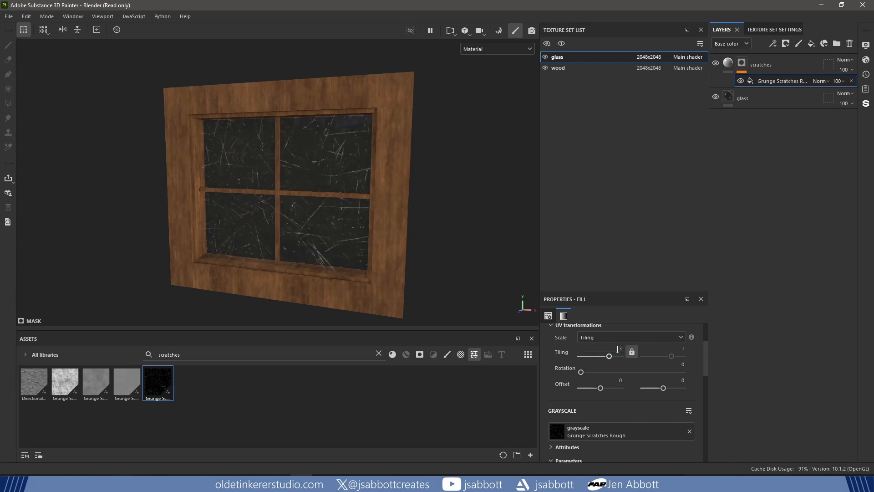
pyautogui.scroll(-3)
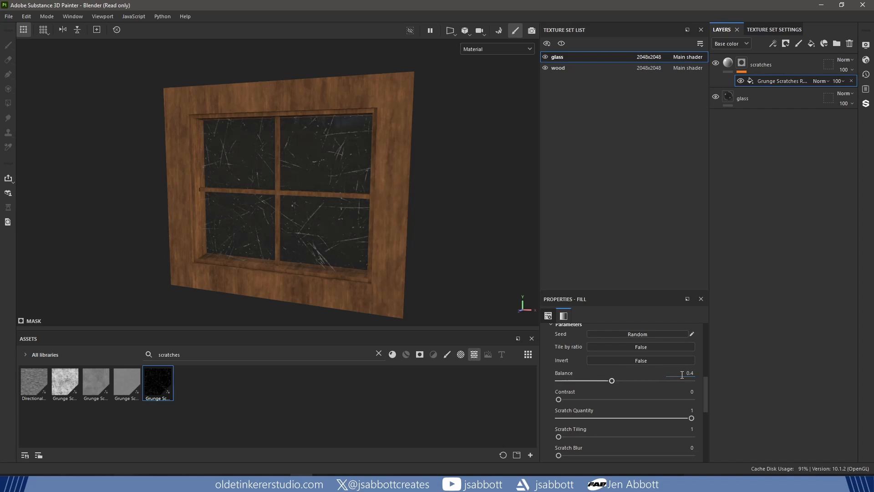
pyautogui.moveTo(558, 399); pyautogui.dragTo(598, 399)
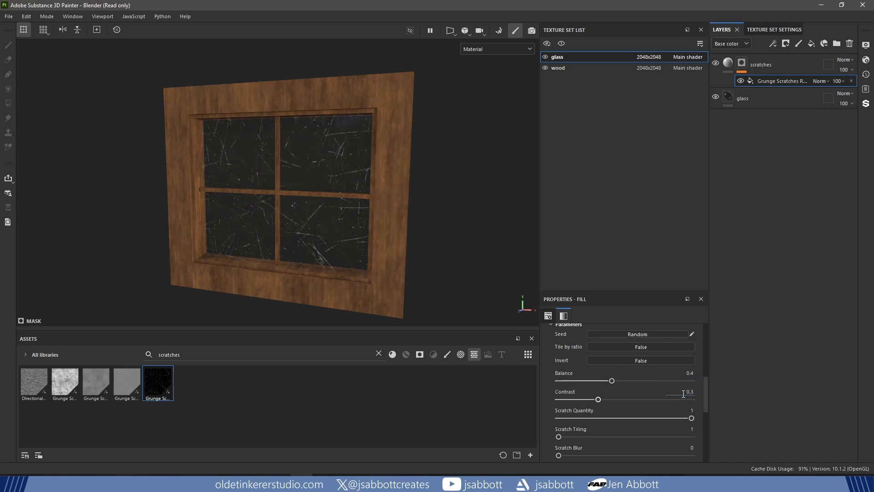
pyautogui.click(690, 447)
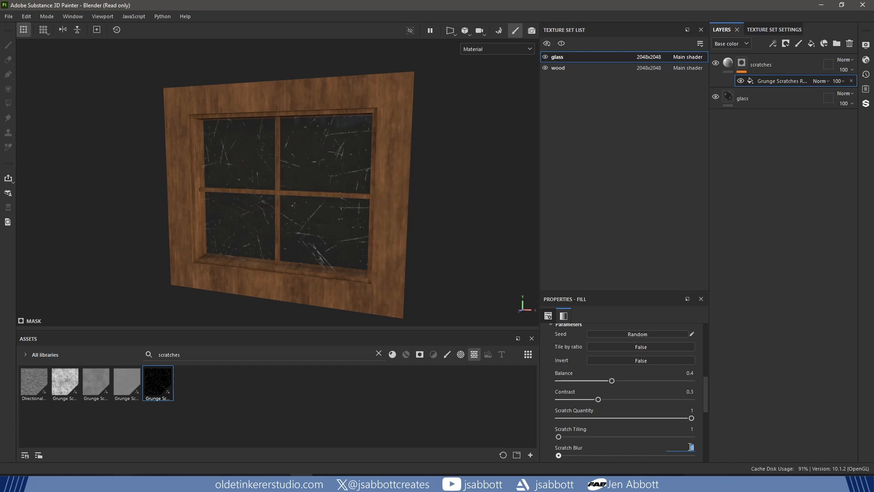
pyautogui.moveTo(558, 455); pyautogui.dragTo(585, 455)
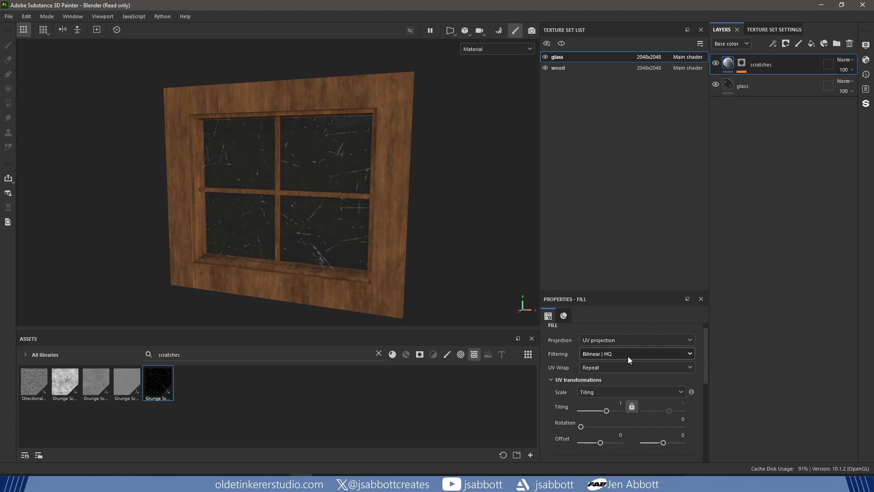
# Step: Change the scratches layer's base color to a dimmer mid grey
pyautogui.click(563, 315)
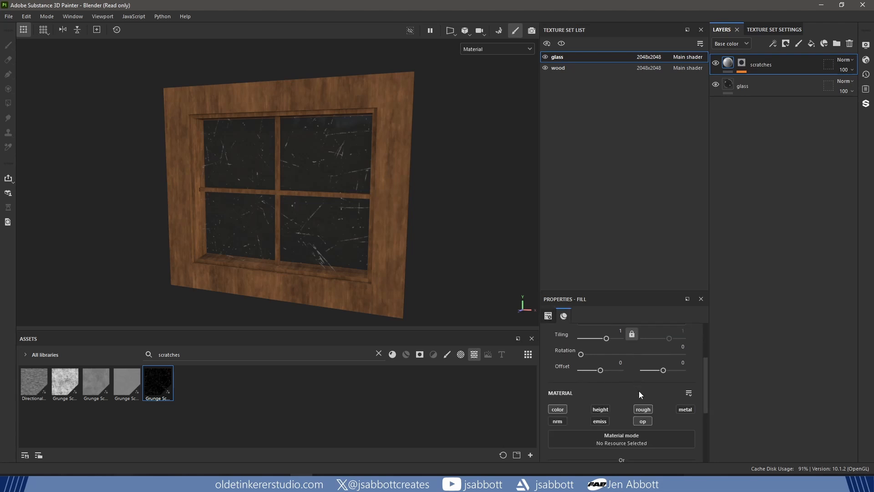
pyautogui.scroll(-3)
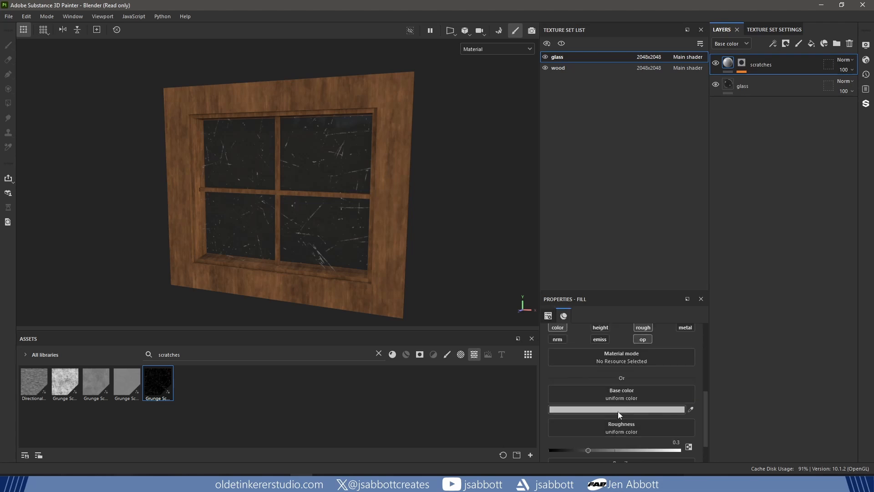
pyautogui.click(616, 409)
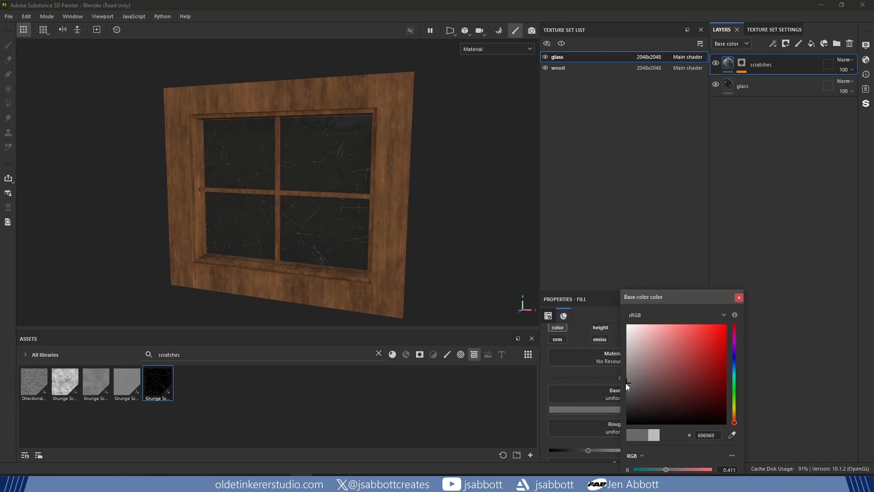
pyautogui.click(738, 296)
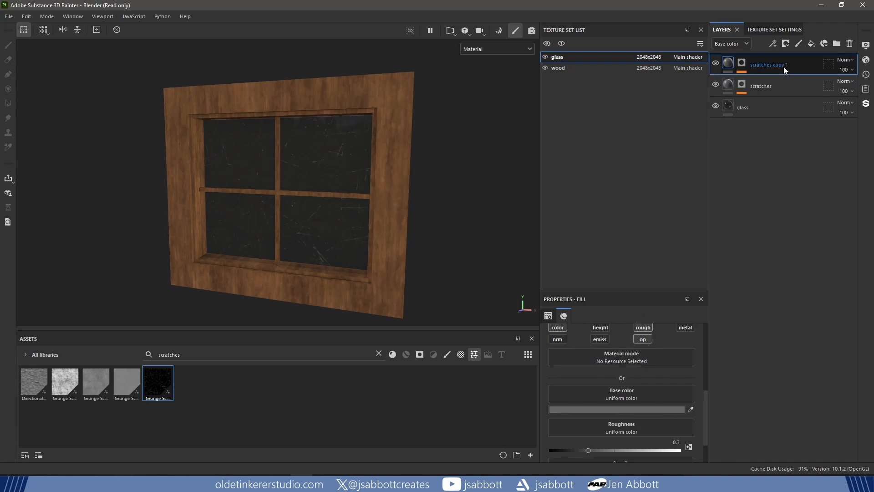
# Step: Rename the copied layer to 'smudges' and select the grunge fill in its mask
pyautogui.doubleClick(767, 64)
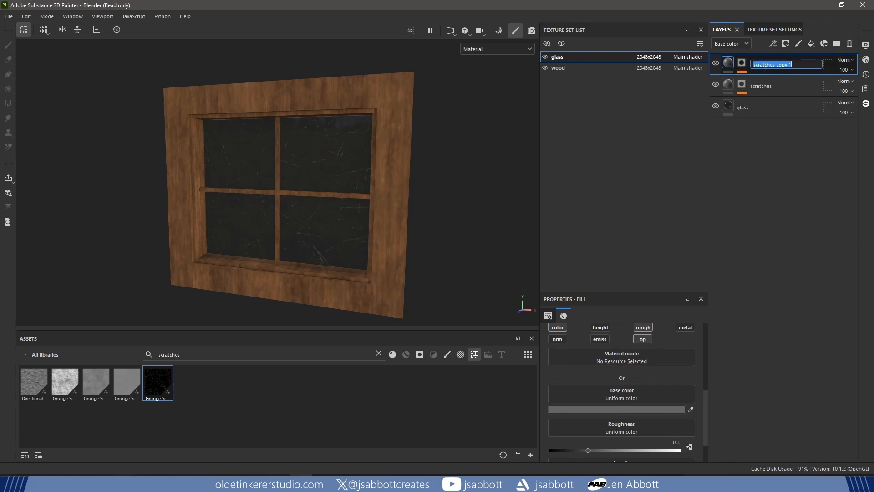
pyautogui.write('smudges')
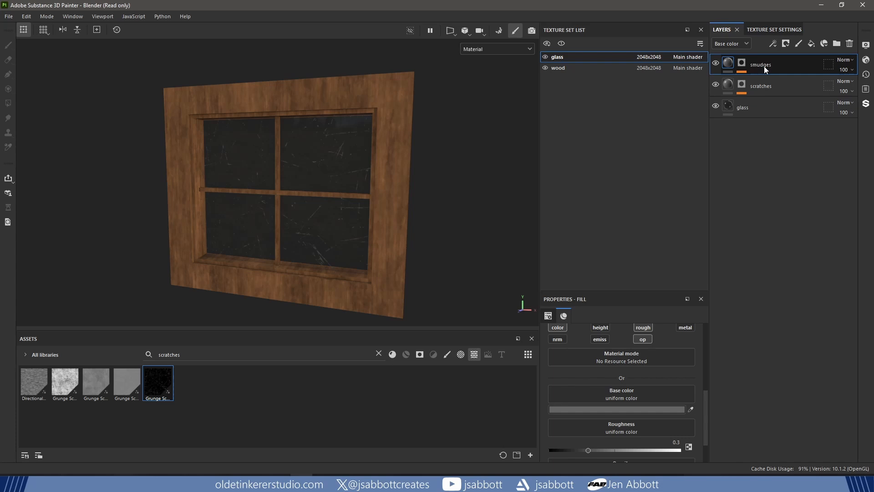
pyautogui.click(742, 64)
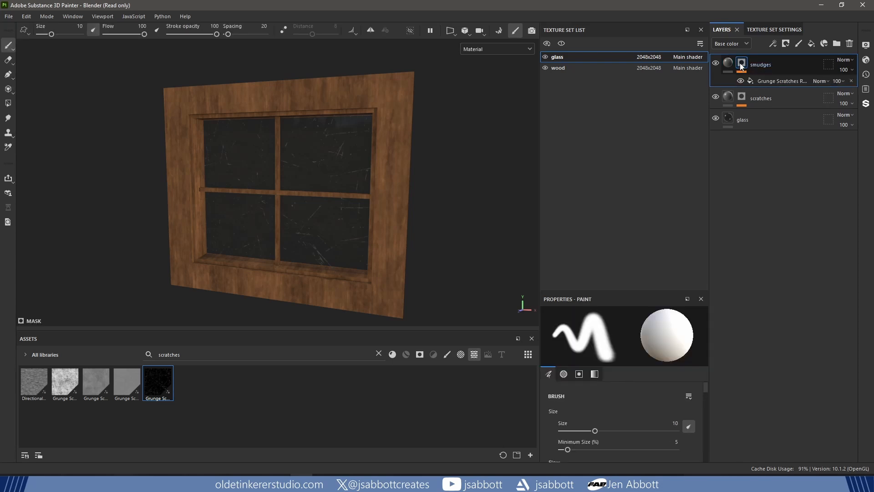
pyautogui.click(781, 81)
pyautogui.write('smudge')
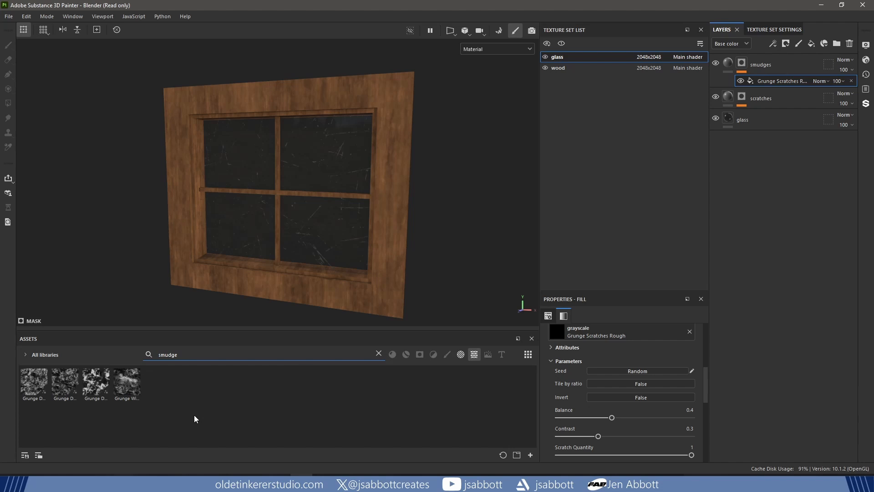
pyautogui.moveTo(82, 429)
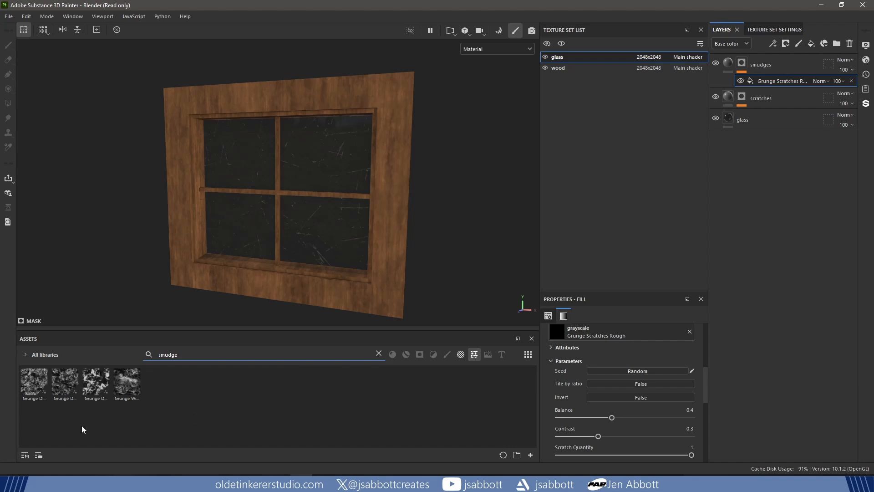
pyautogui.moveTo(64, 384)
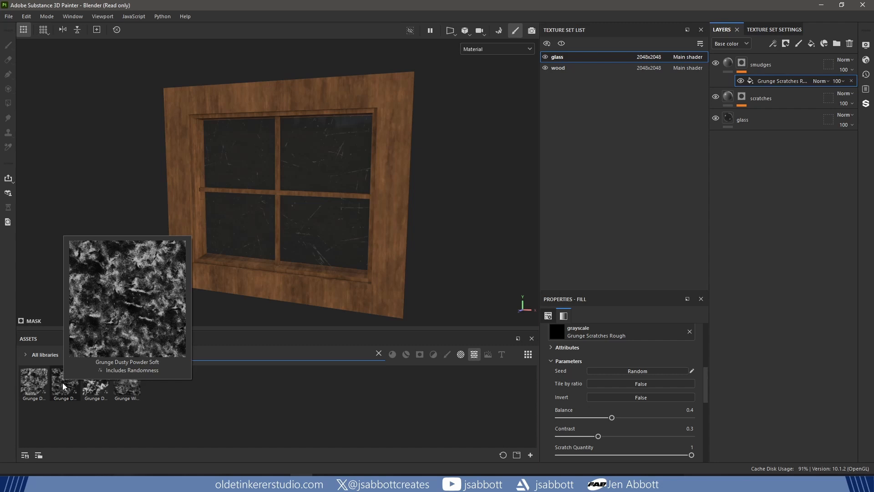
# Step: Put Grunge Dusty Powder Soft in the mask with Balance 0.45 and Contrast 0.1
pyautogui.write('smudge')
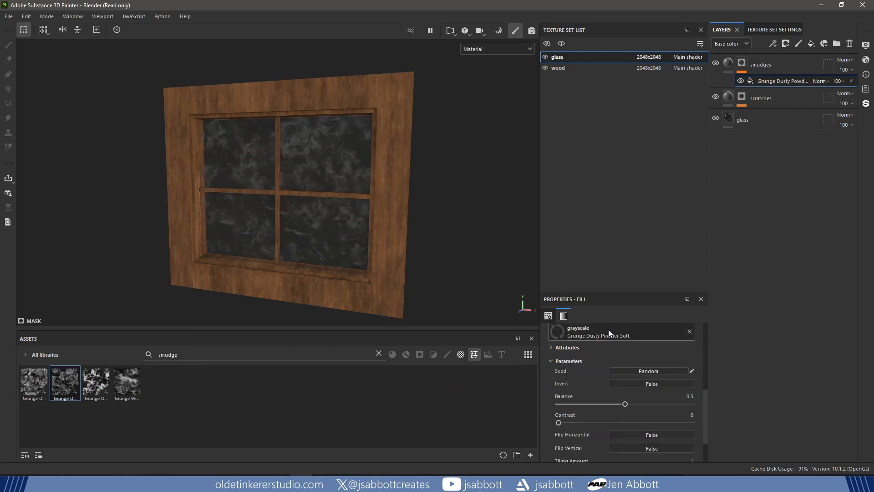
pyautogui.scroll(-3)
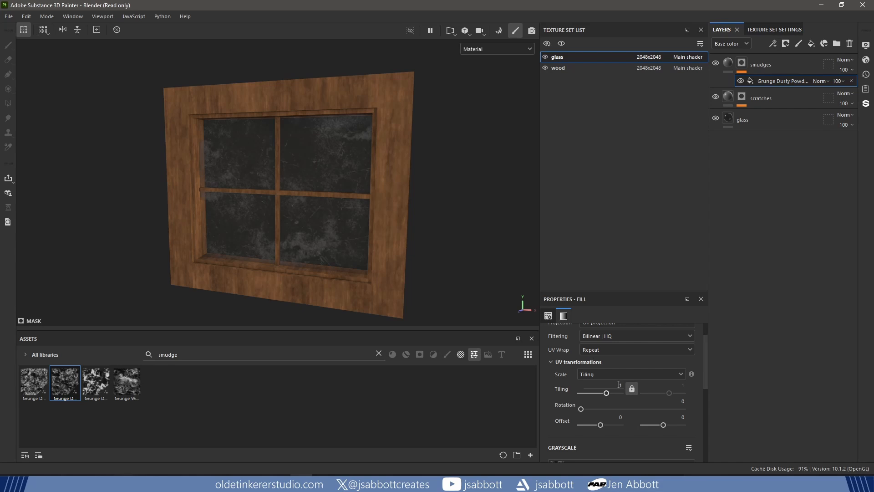
pyautogui.scroll(-3)
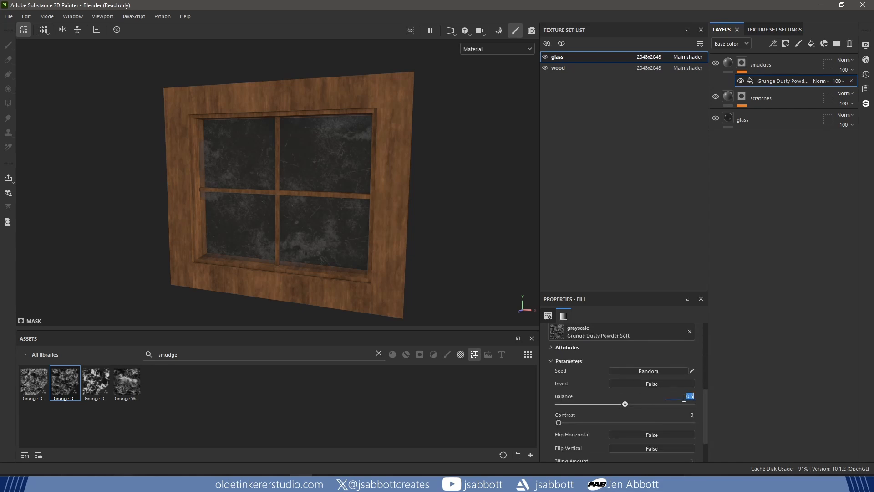
pyautogui.moveTo(624, 403); pyautogui.dragTo(605, 403)
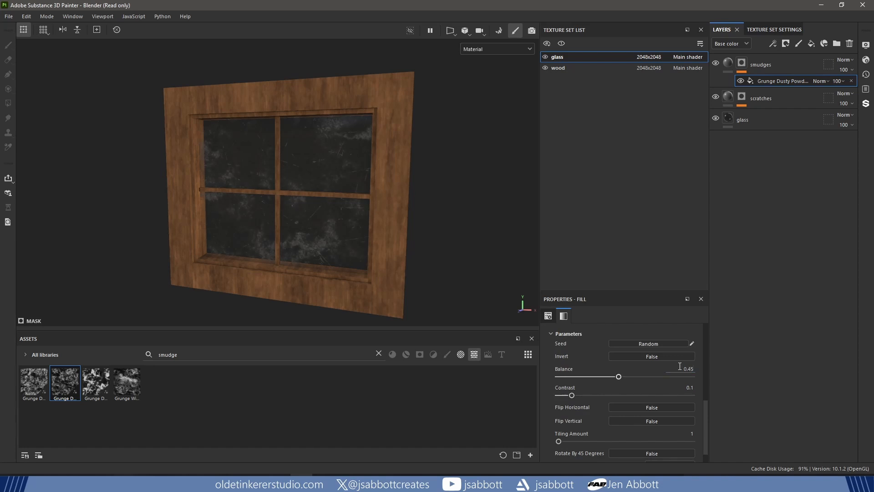
# Step: Give the smudges layer a brownish-grey base colour (hex 6a645f) and 0.7 roughness
pyautogui.click(728, 62)
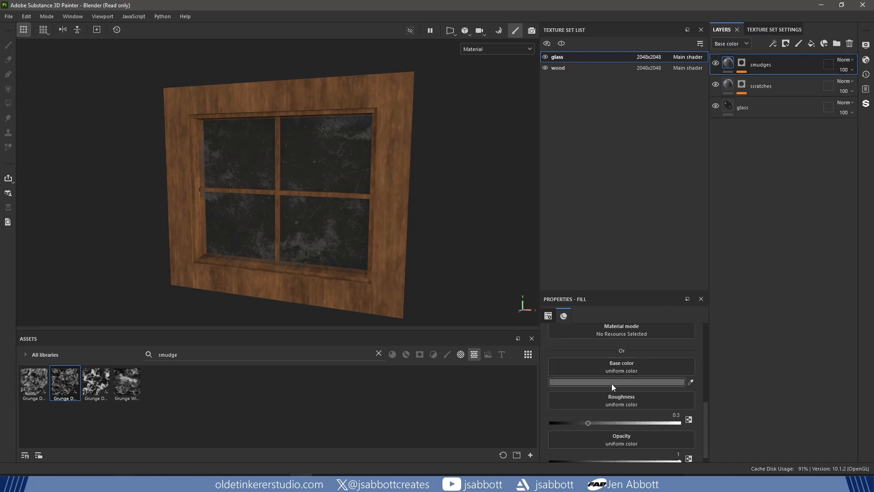
pyautogui.click(617, 382)
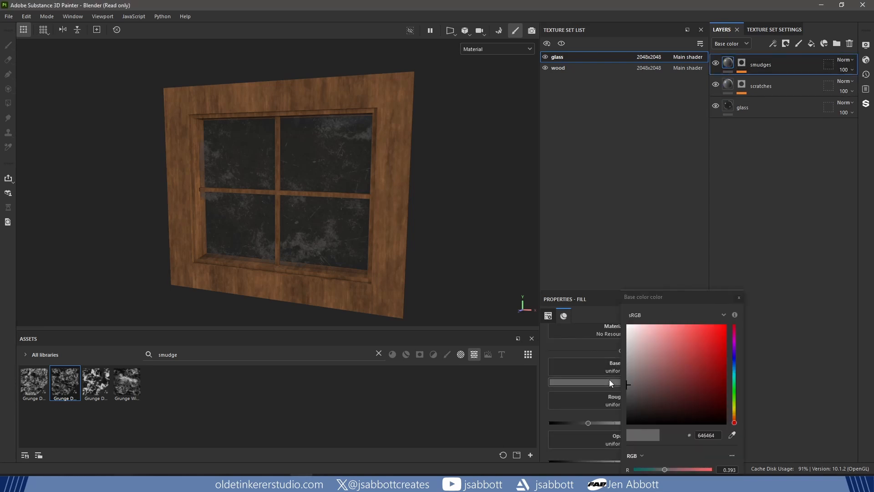
pyautogui.moveTo(645, 430)
pyautogui.write('6a645f')
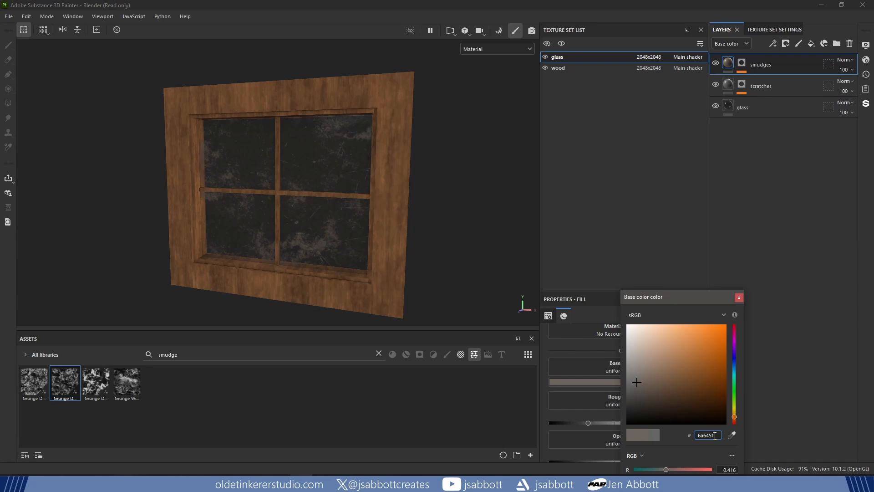
pyautogui.click(739, 296)
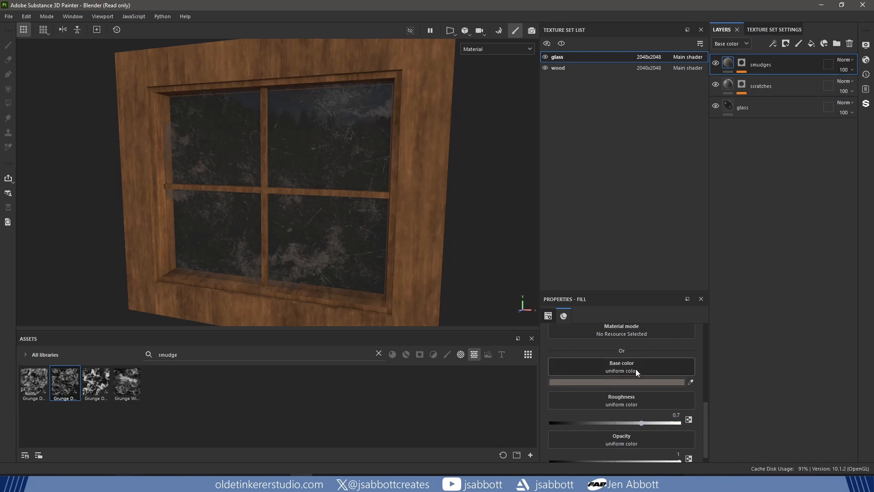
# Step: Add a 'dust' fill layer masked with Dust Dirty at Global Balance 0.15
pyautogui.click(811, 43)
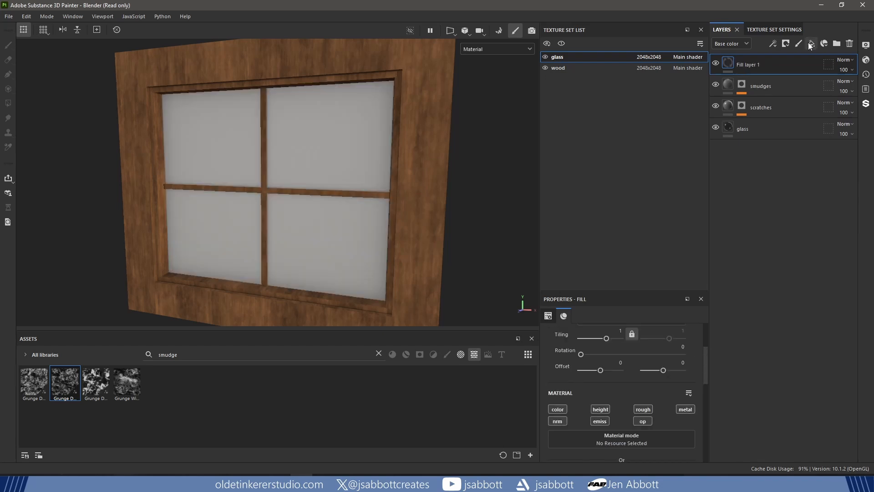
pyautogui.write('dust')
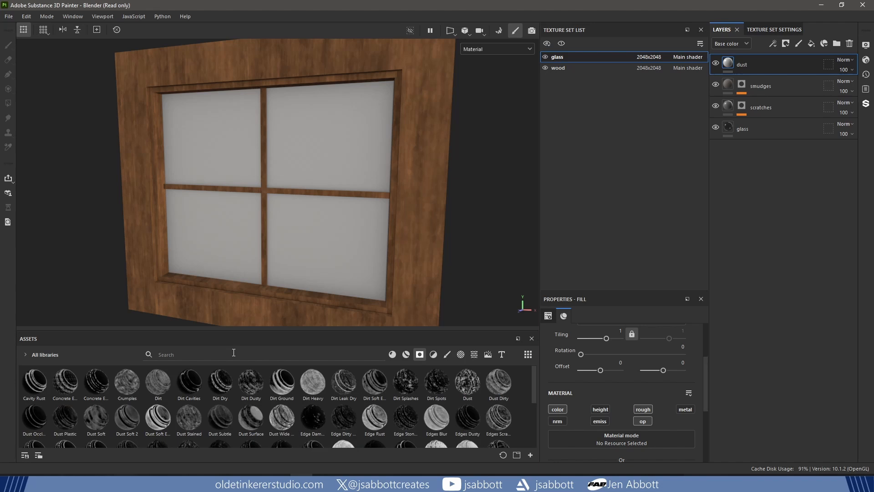
pyautogui.click(234, 354)
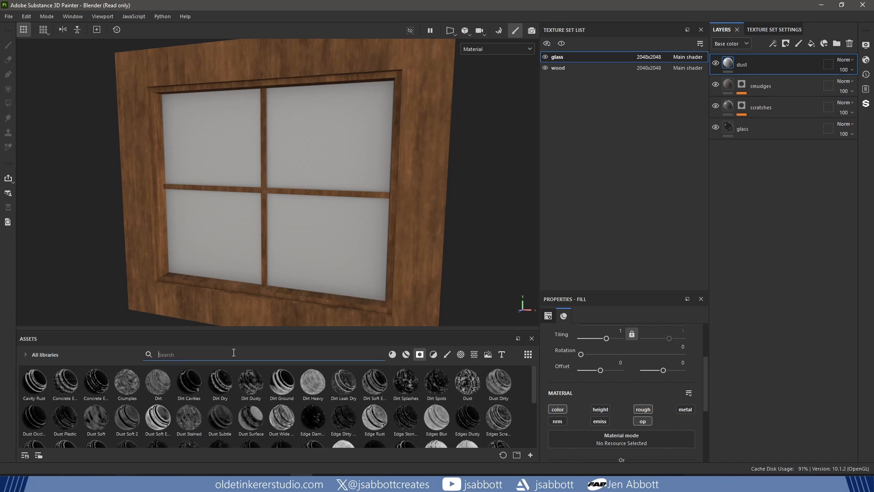
pyautogui.write('dust')
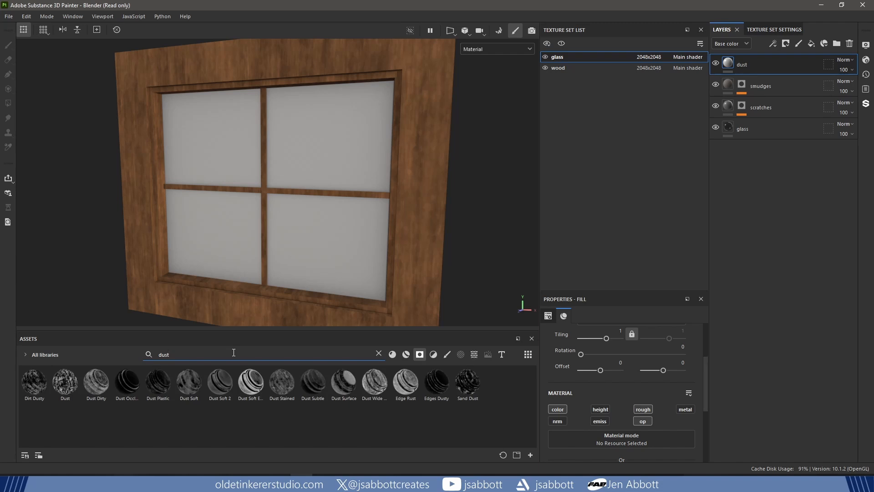
pyautogui.moveTo(96, 381)
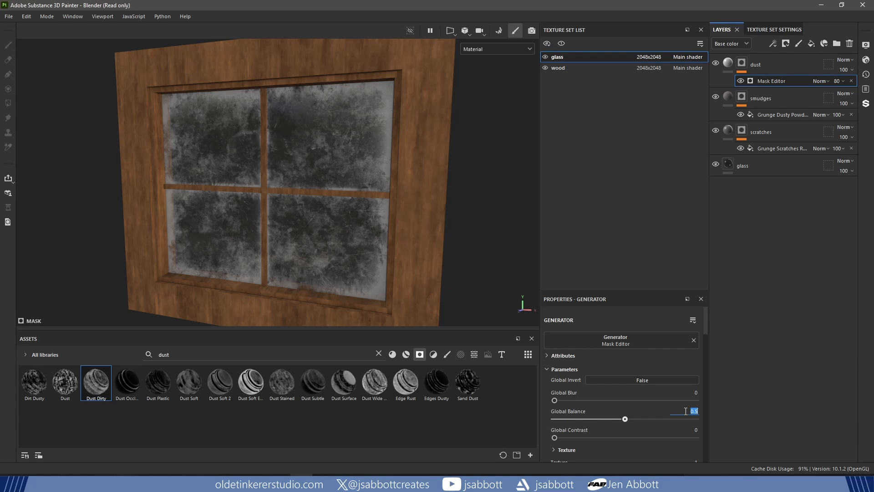
pyautogui.write('.15')
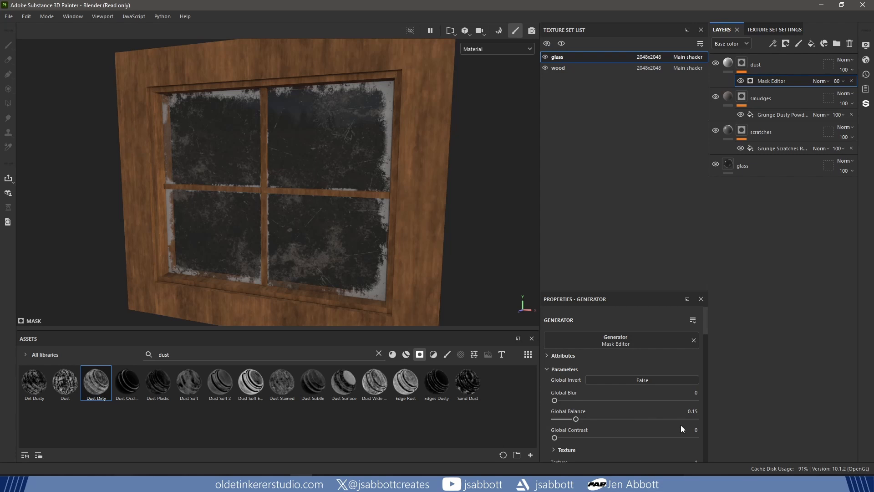
pyautogui.scroll(-3)
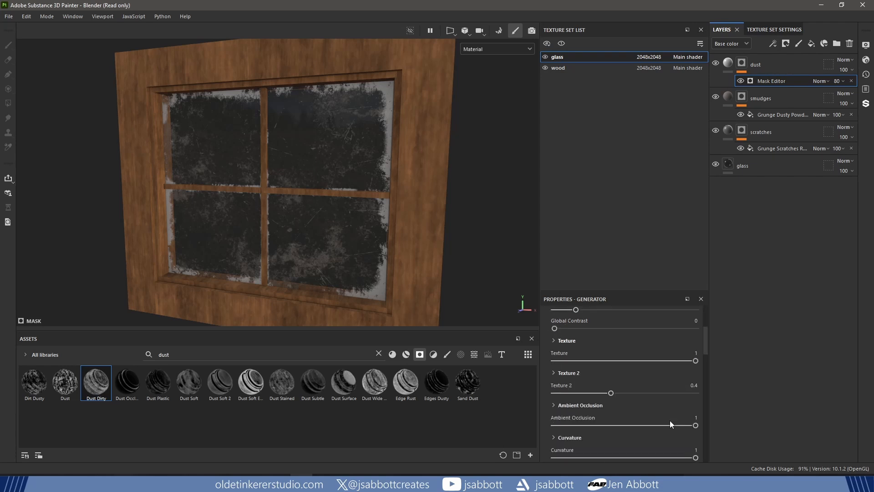
pyautogui.moveTo(695, 425); pyautogui.dragTo(687, 425)
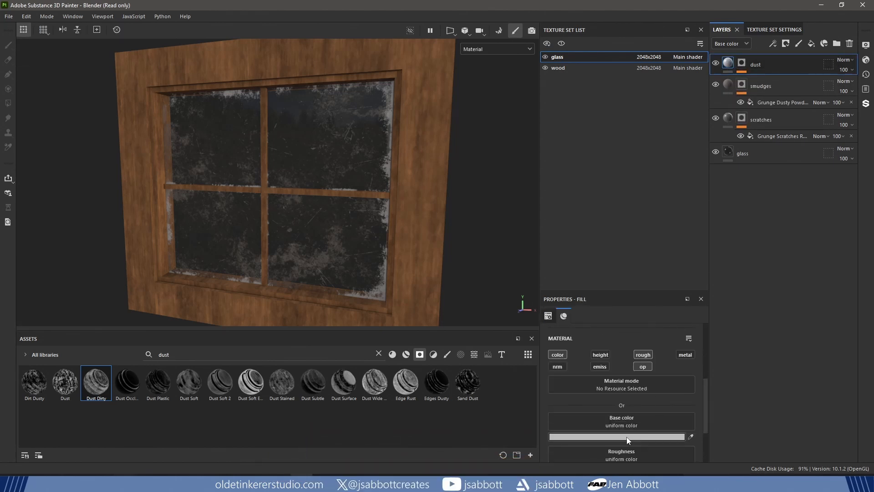
# Step: Set the dust layer's base colour to hex 86807b and its roughness to 0.8
pyautogui.click(621, 436)
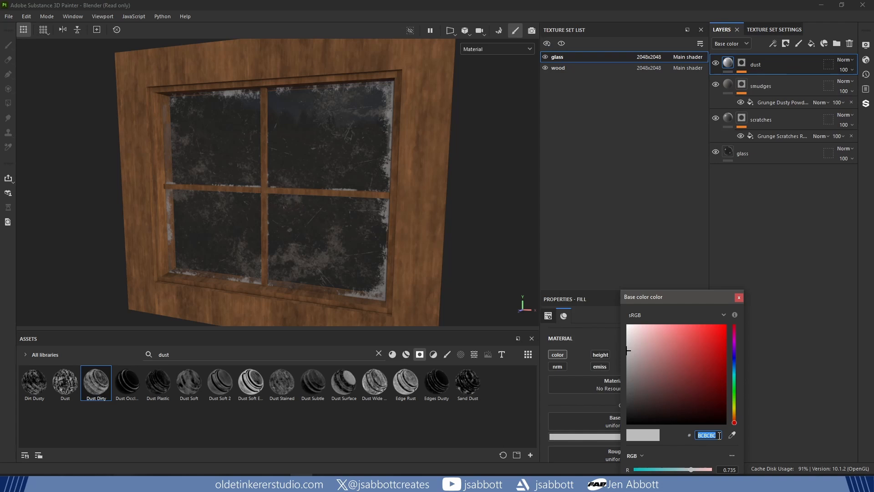
pyautogui.write('86807b')
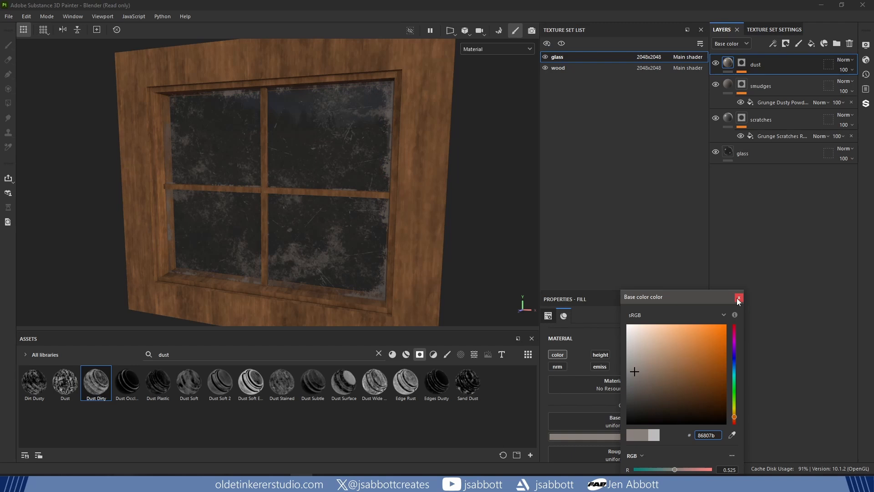
pyautogui.click(738, 296)
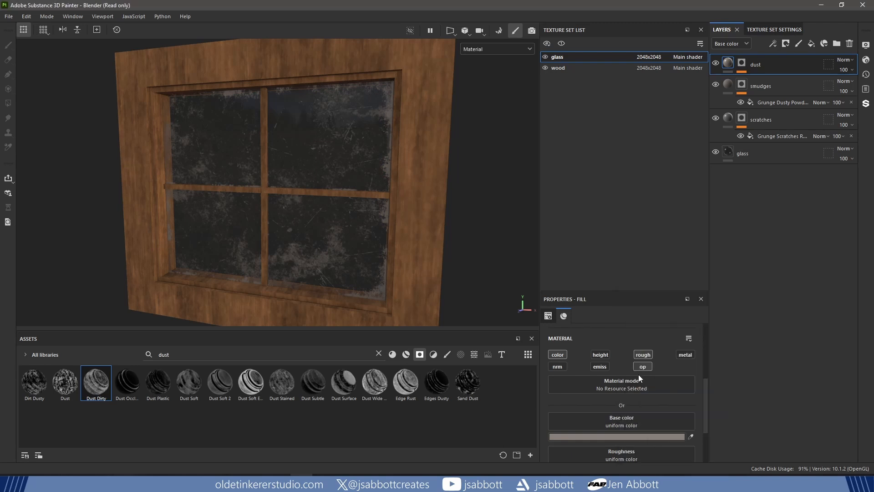
pyautogui.scroll(-3)
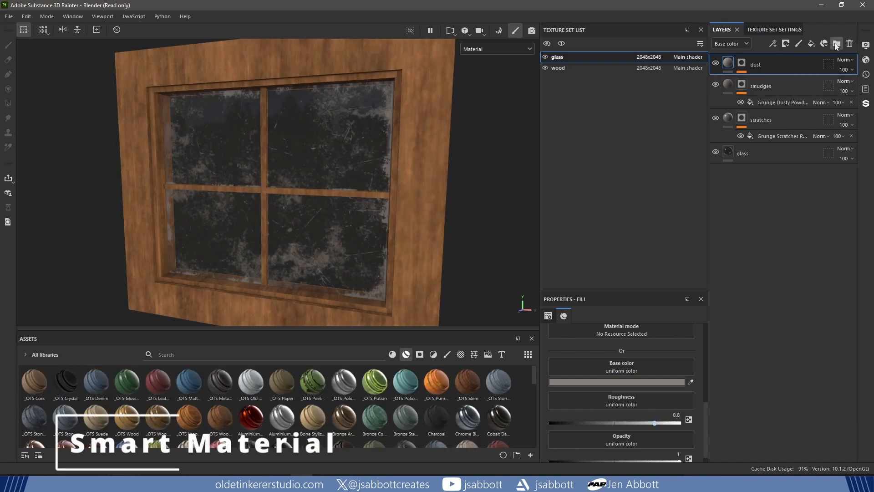
# Step: Group the glass layers in an '_OTS Dirty Glass' folder and save it as a smart material
pyautogui.click(837, 44)
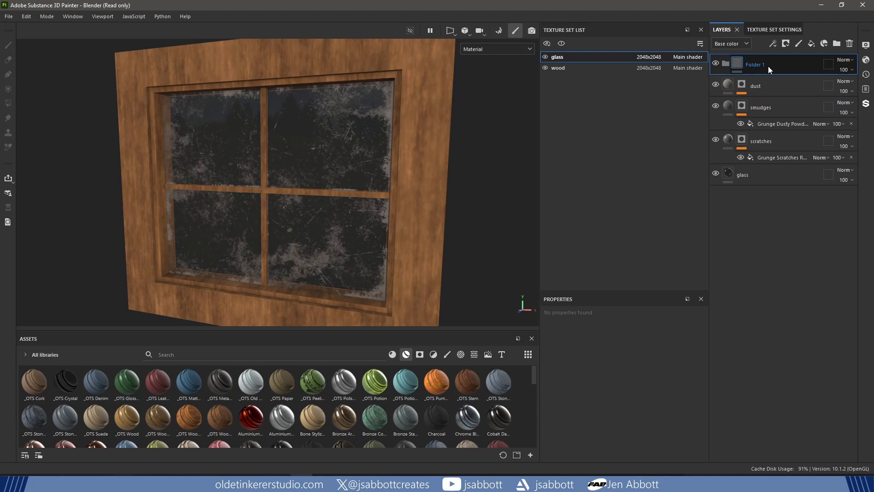
pyautogui.doubleClick(767, 65)
pyautogui.write('_OTS Dirty Glass')
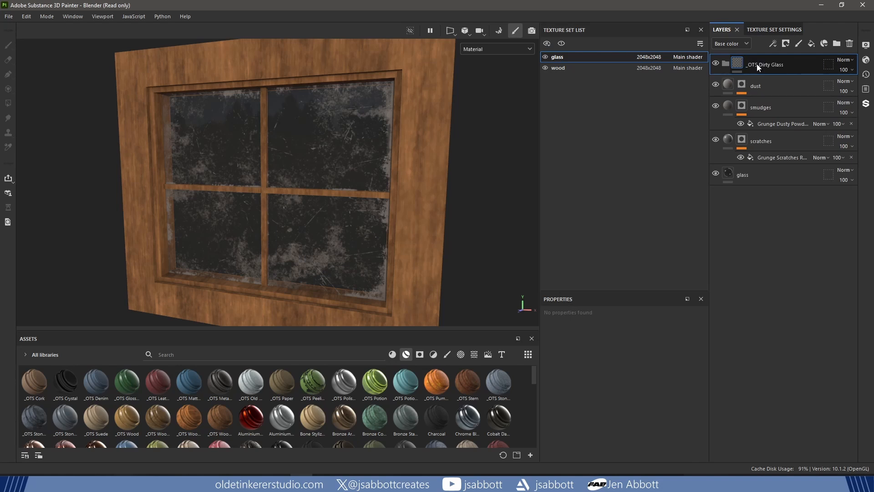
pyautogui.click(755, 86)
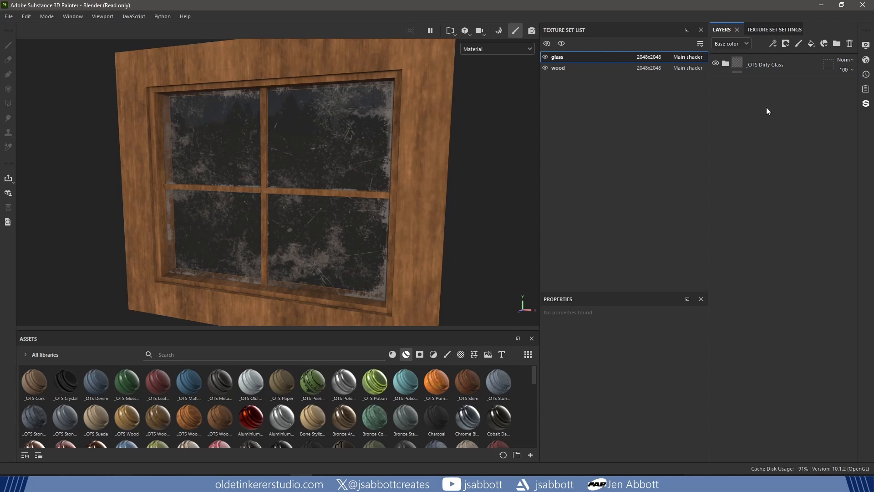
pyautogui.rightClick(778, 65)
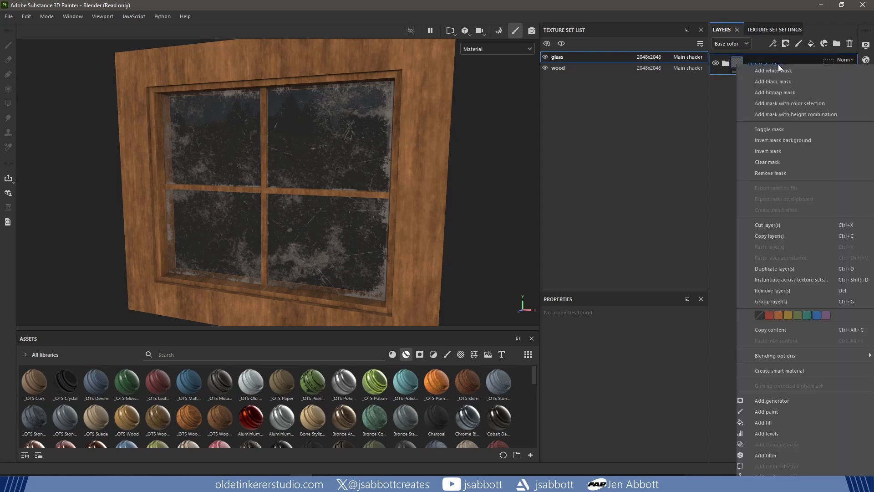
pyautogui.moveTo(780, 371)
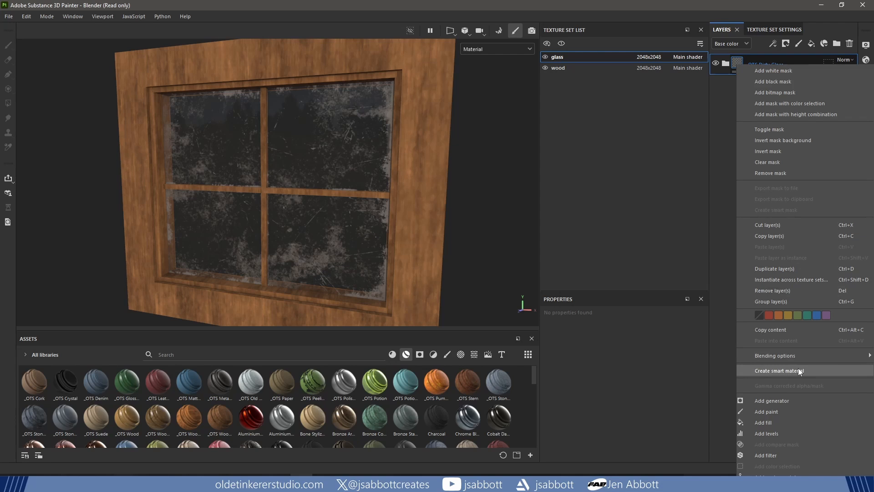
pyautogui.click(778, 370)
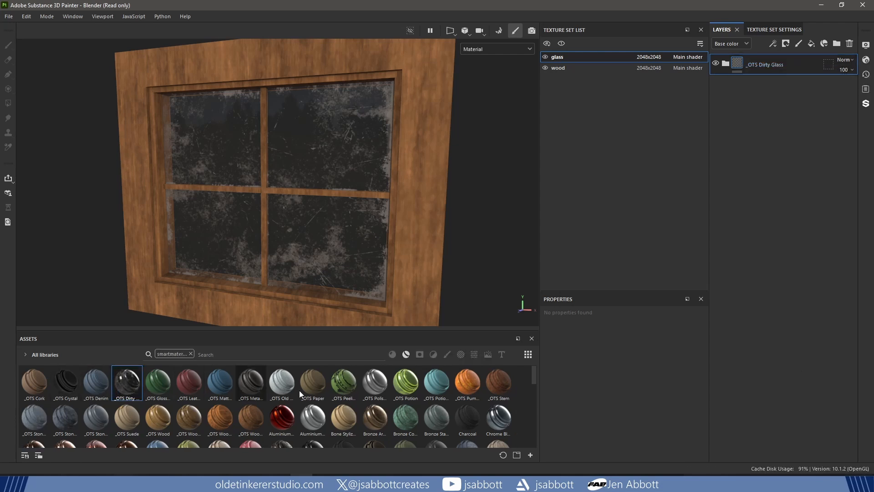
pyautogui.click(8, 16)
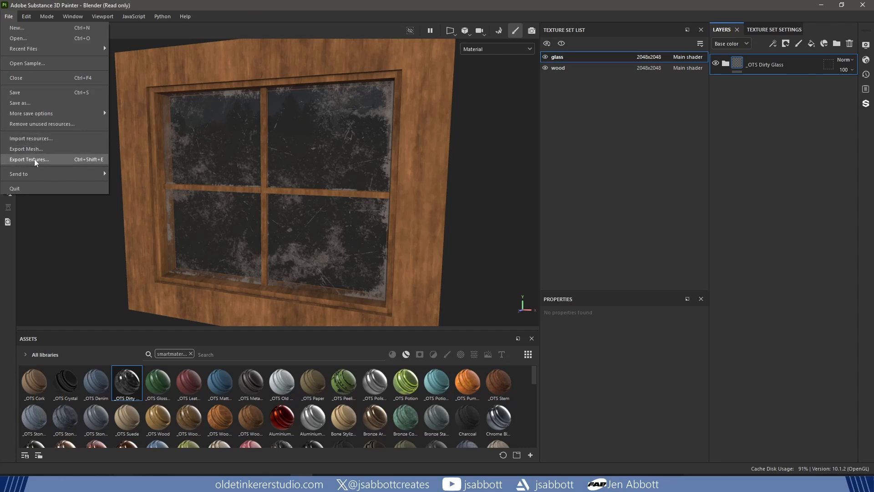
# Step: Export the textures using the Unreal Engine 4 (Packed) output template
pyautogui.click(30, 159)
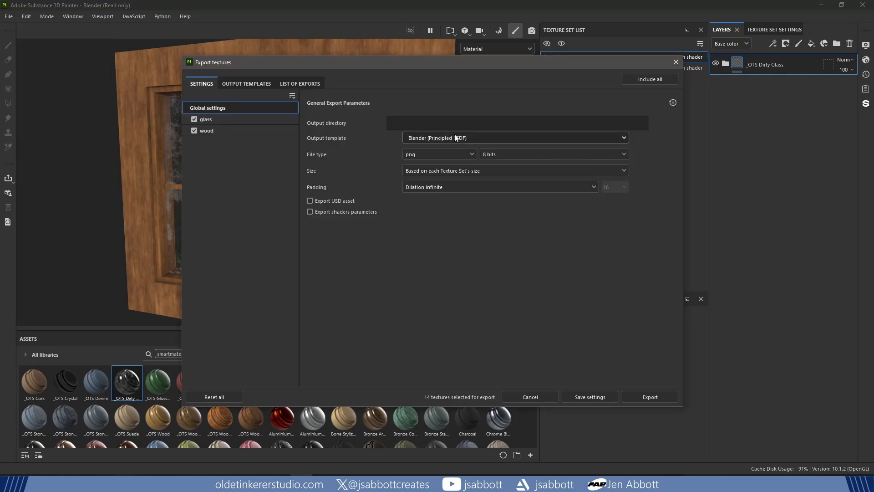
pyautogui.click(513, 137)
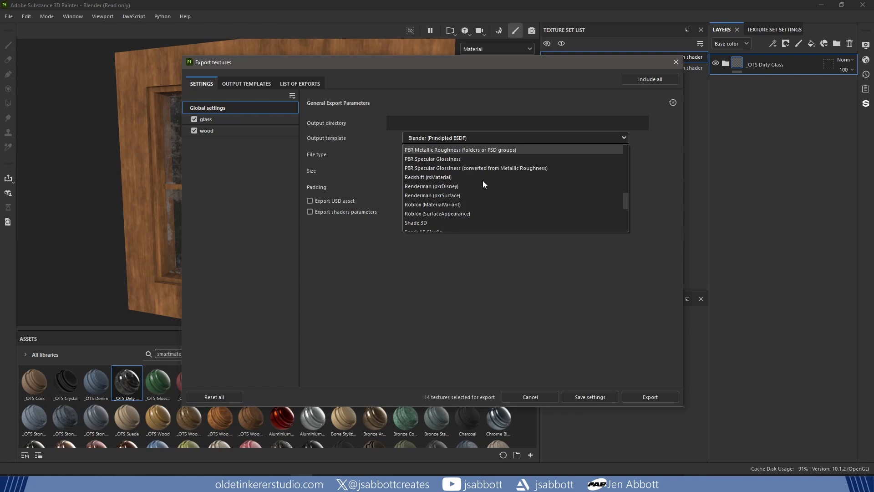
pyautogui.scroll(-3)
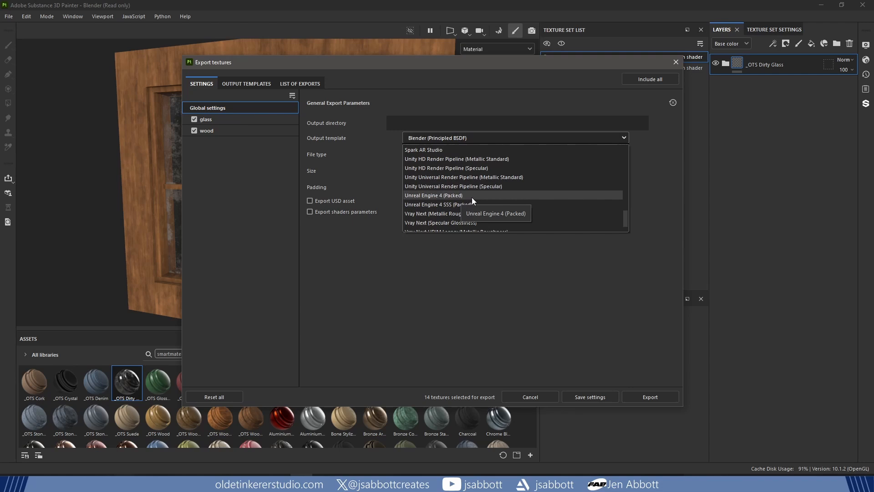
pyautogui.click(434, 196)
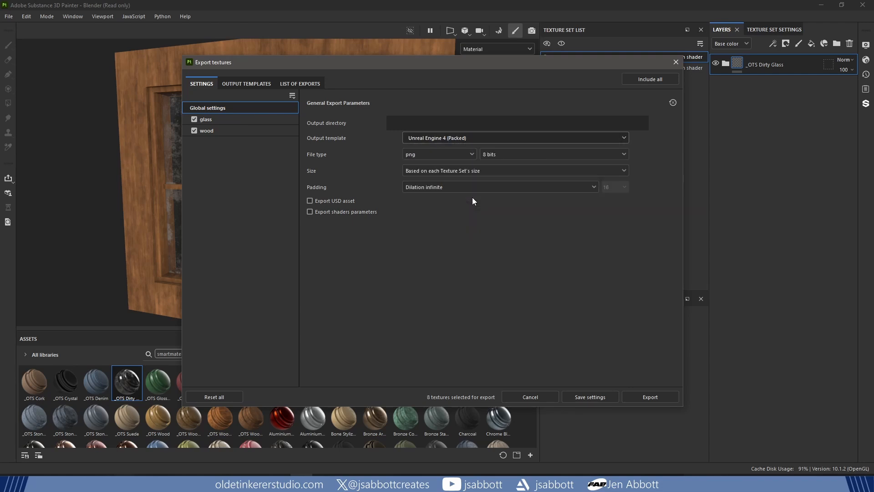
pyautogui.moveTo(491, 288)
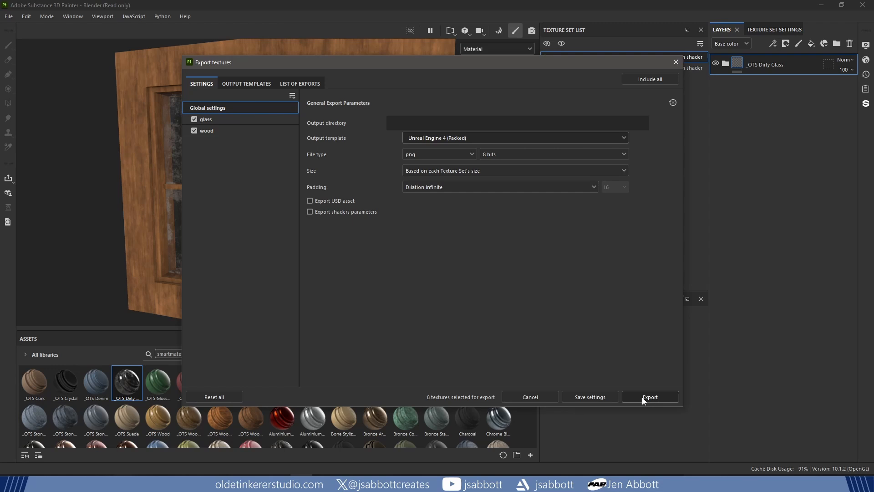
pyautogui.click(649, 396)
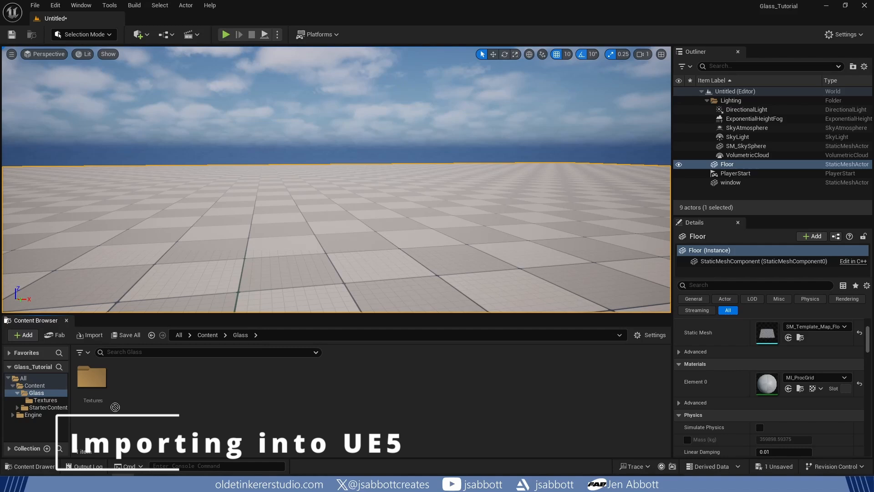
# Step: Import window.fbx into Content/Glass and place the window mesh in the level
pyautogui.click(92, 335)
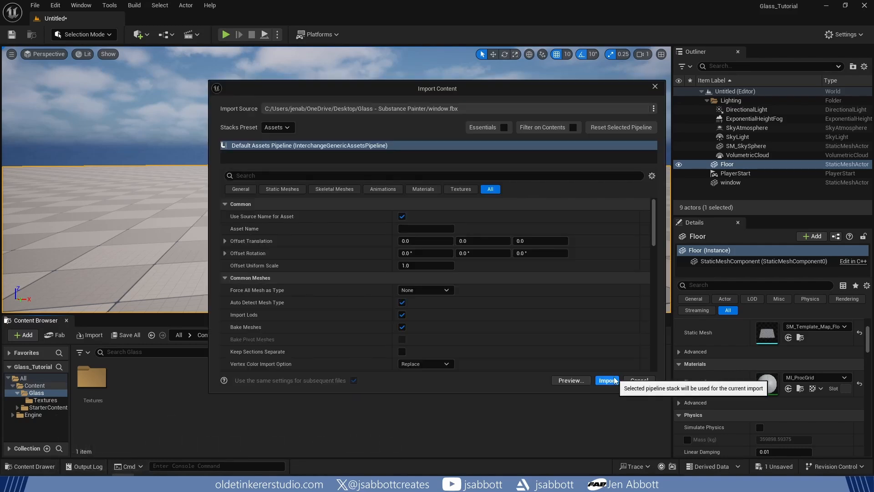
pyautogui.click(608, 381)
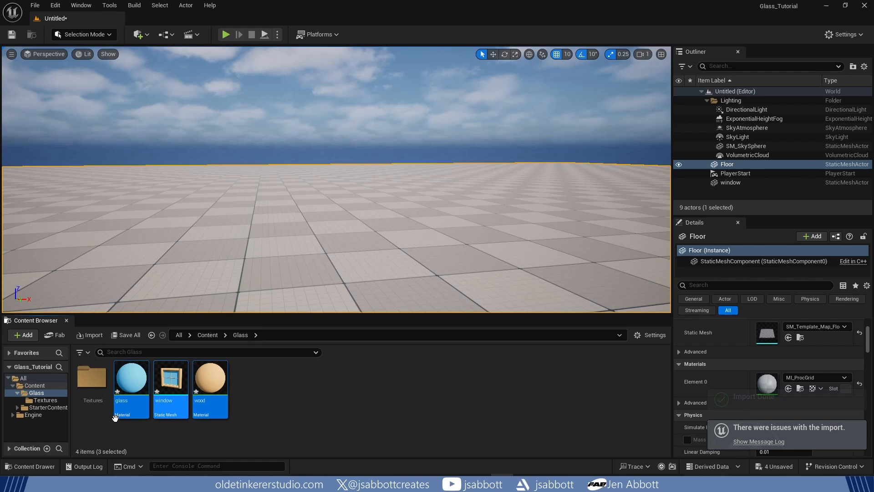
pyautogui.doubleClick(92, 379)
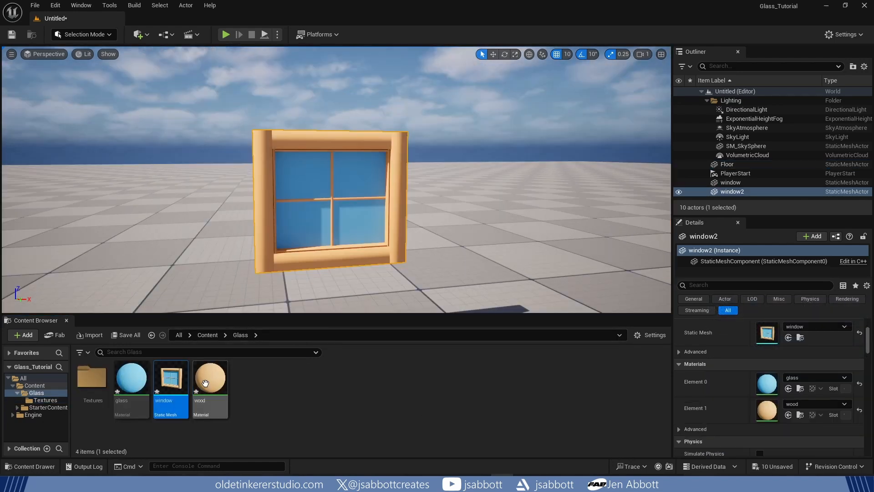
pyautogui.rightClick(209, 380)
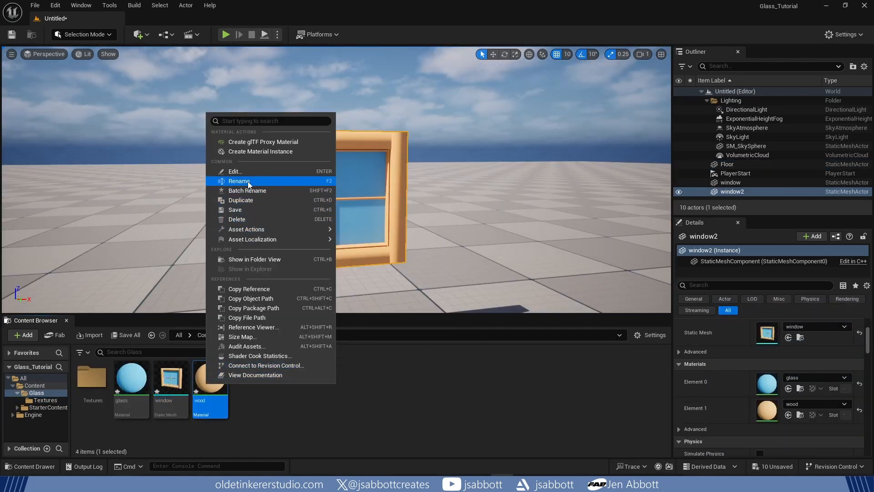
# Step: Rename the wood material to M_Wood and open it in the material editor
pyautogui.click(240, 181)
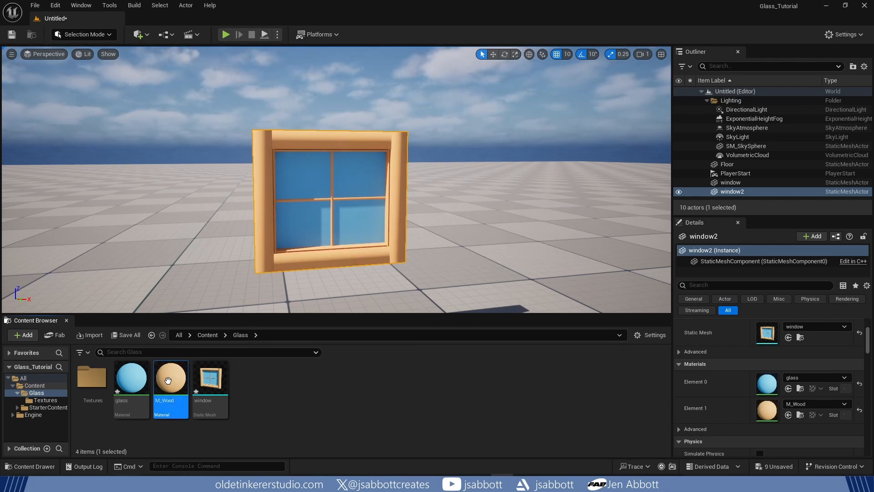
pyautogui.doubleClick(171, 377)
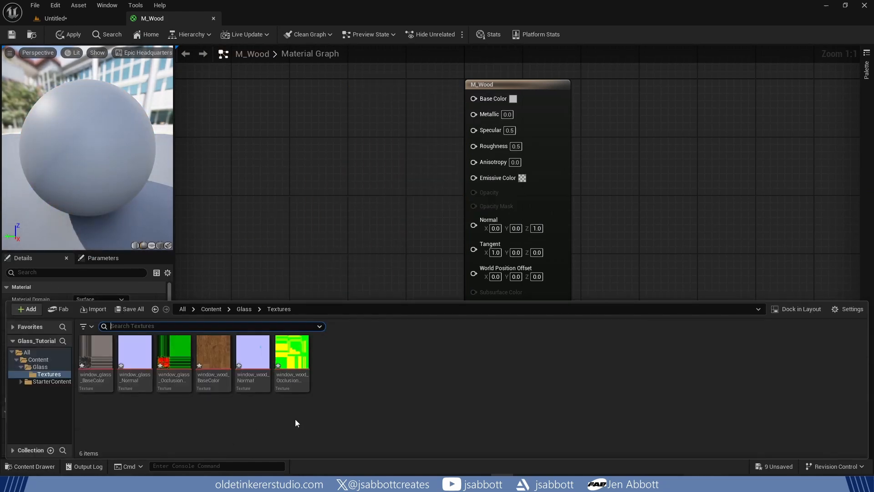
# Step: Wire the wood colour, normal and occlusion textures into M_Wood, then open M_Glass
pyautogui.click(212, 351)
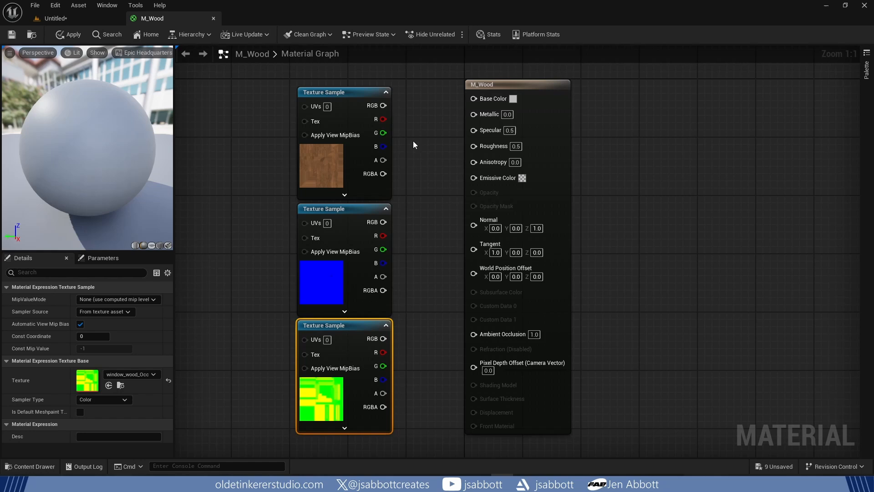
pyautogui.moveTo(384, 105); pyautogui.dragTo(473, 98)
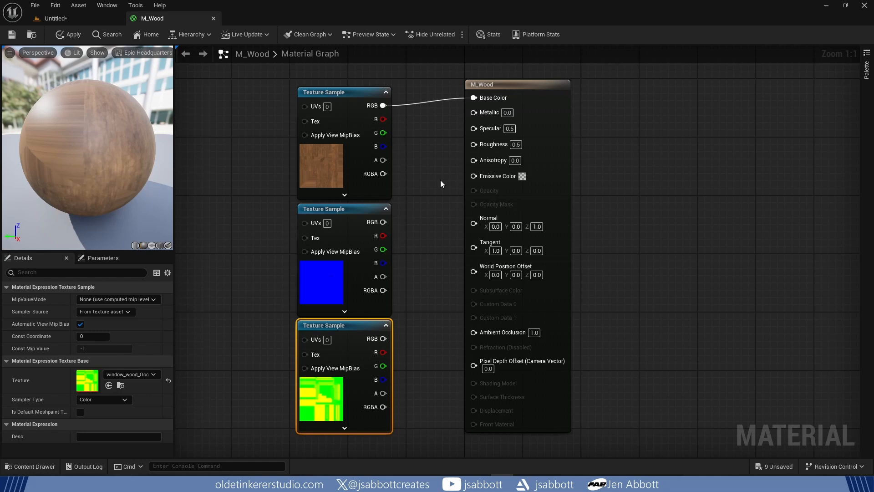
pyautogui.moveTo(384, 221)
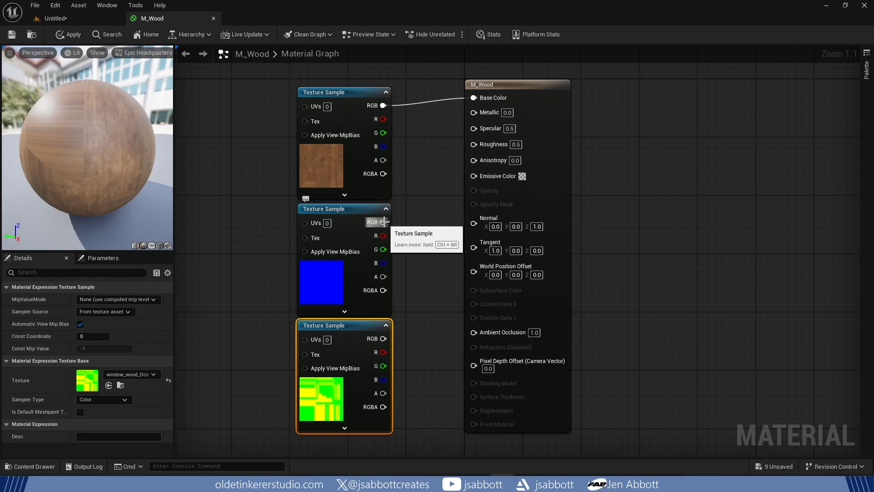
pyautogui.moveTo(384, 222); pyautogui.dragTo(473, 224)
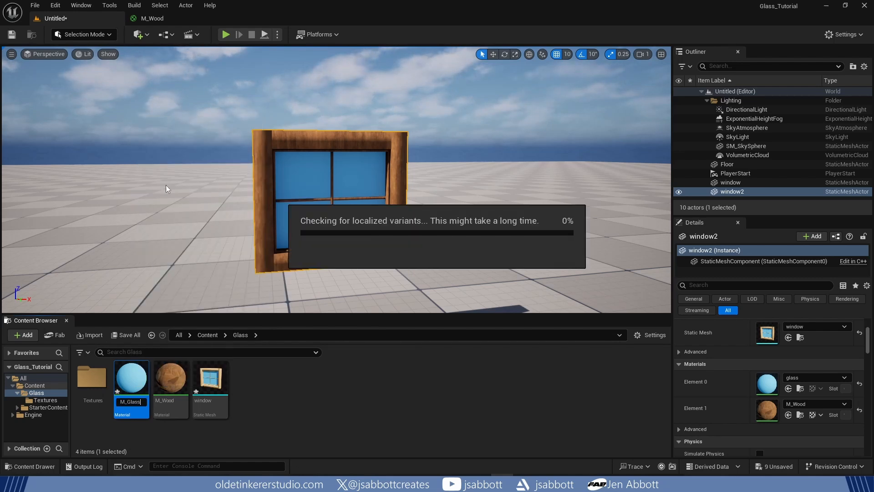
pyautogui.moveTo(131, 377)
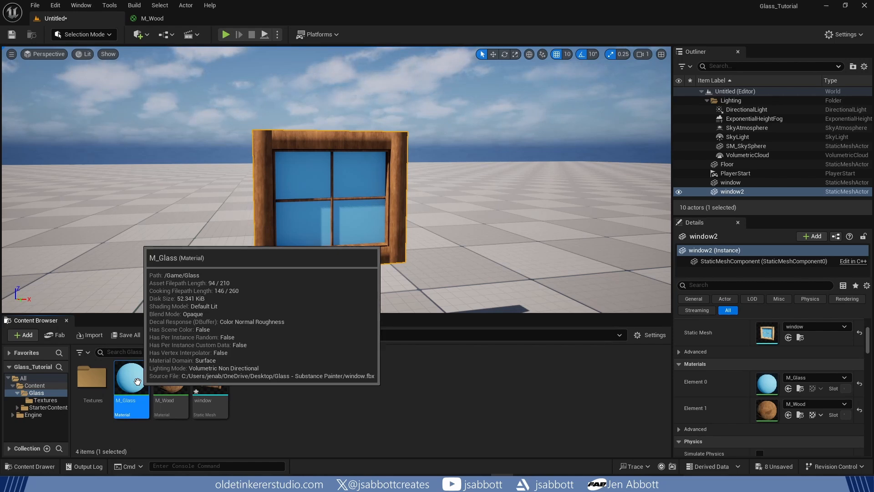
pyautogui.doubleClick(131, 378)
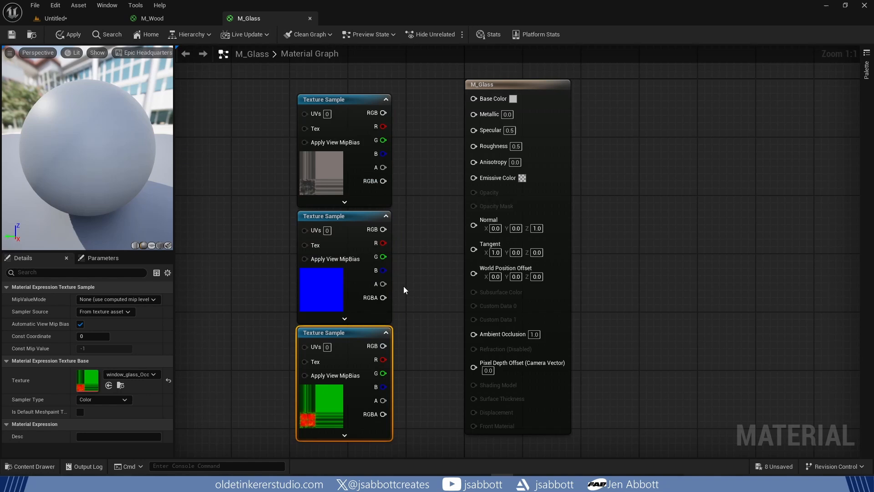
pyautogui.moveTo(422, 159)
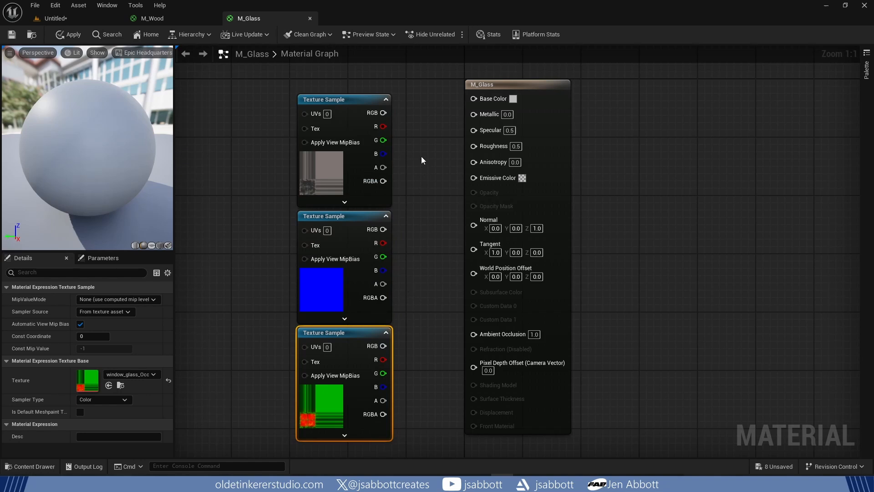
# Step: Connect the glass colour texture and packed channels to Base Color, Roughness and other inputs
pyautogui.moveTo(385, 113); pyautogui.dragTo(474, 99)
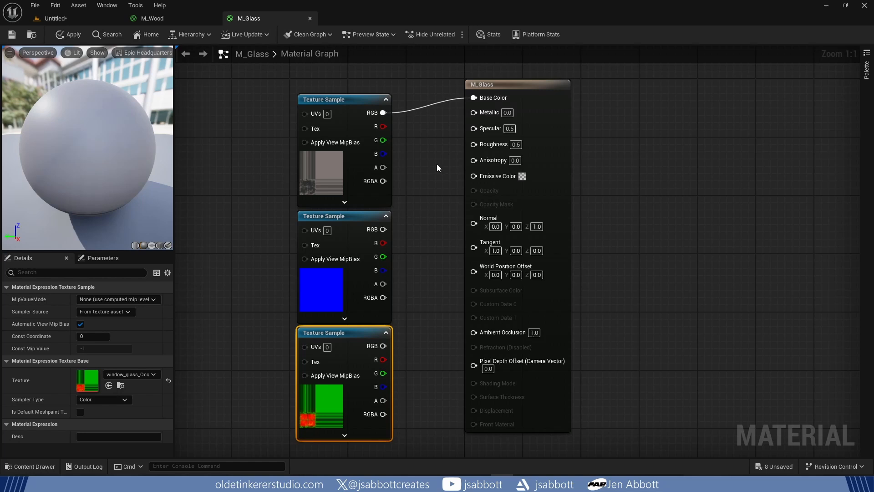
pyautogui.moveTo(376, 229)
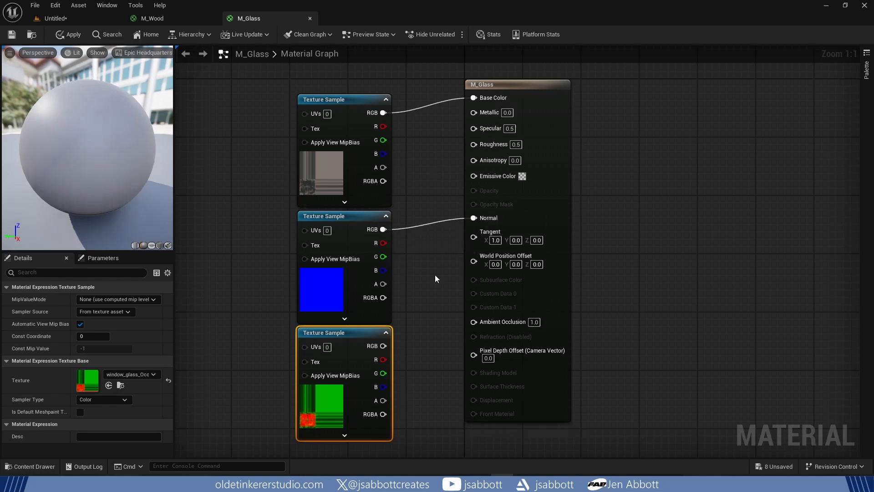
pyautogui.moveTo(421, 312)
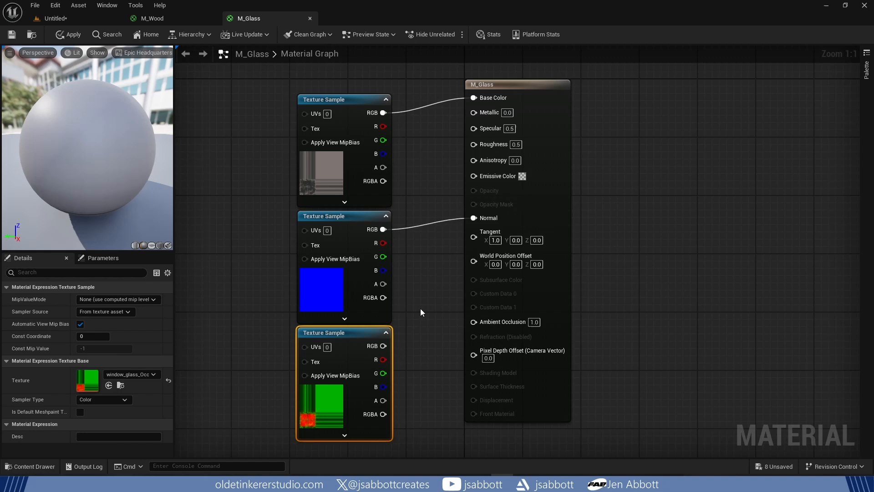
pyautogui.moveTo(383, 360)
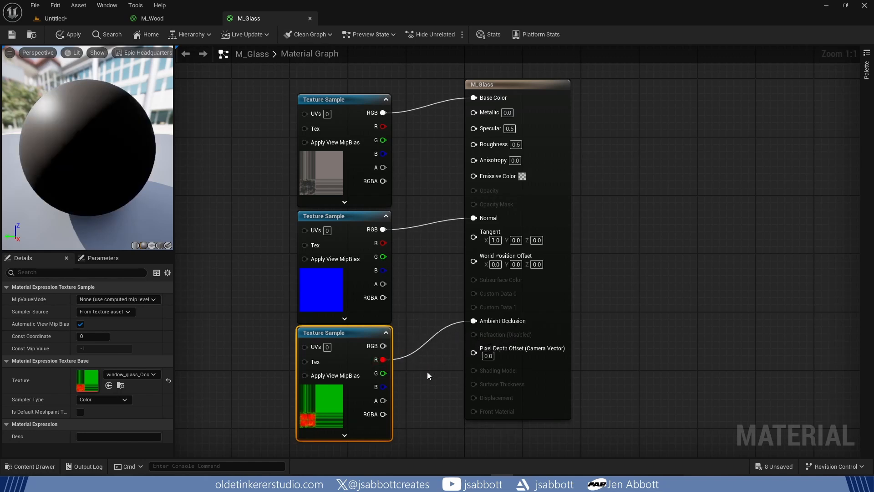
pyautogui.moveTo(383, 374)
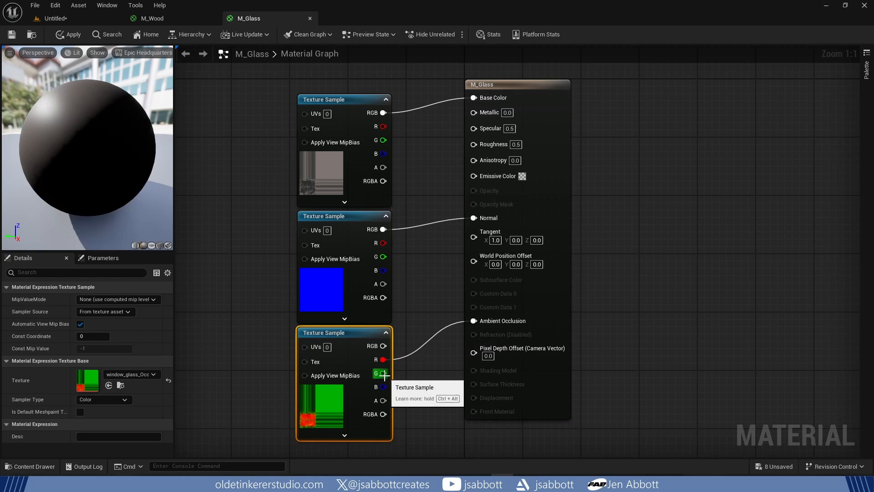
pyautogui.moveTo(383, 373); pyautogui.dragTo(473, 144)
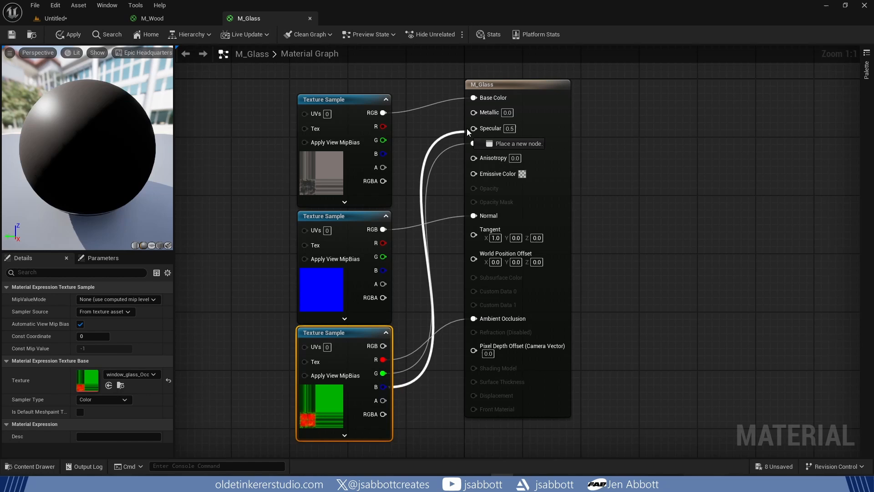
pyautogui.click(516, 84)
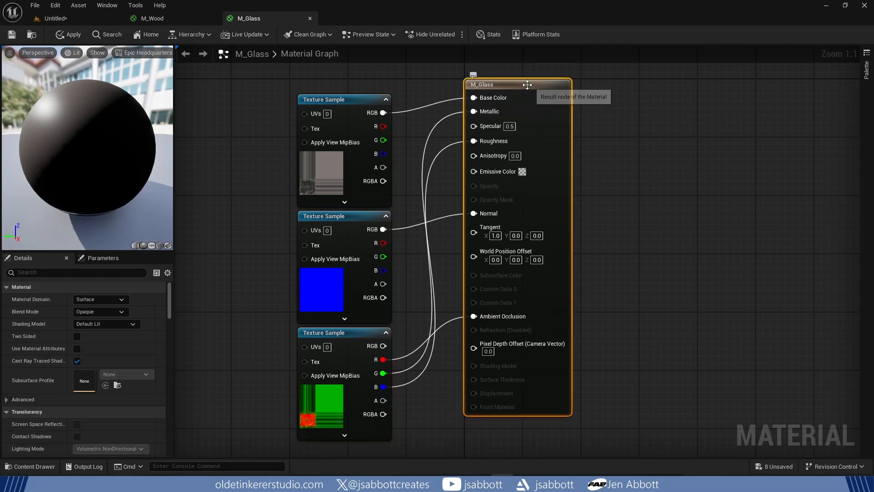
pyautogui.moveTo(215, 306)
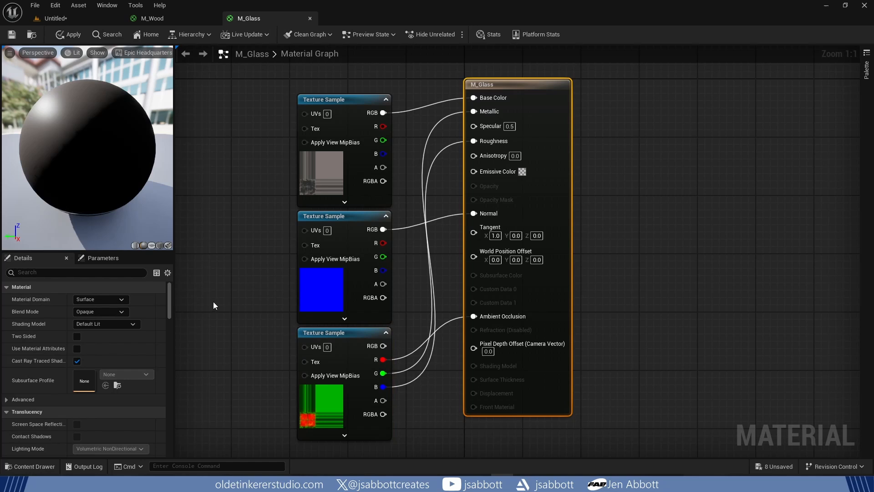
pyautogui.moveTo(196, 305)
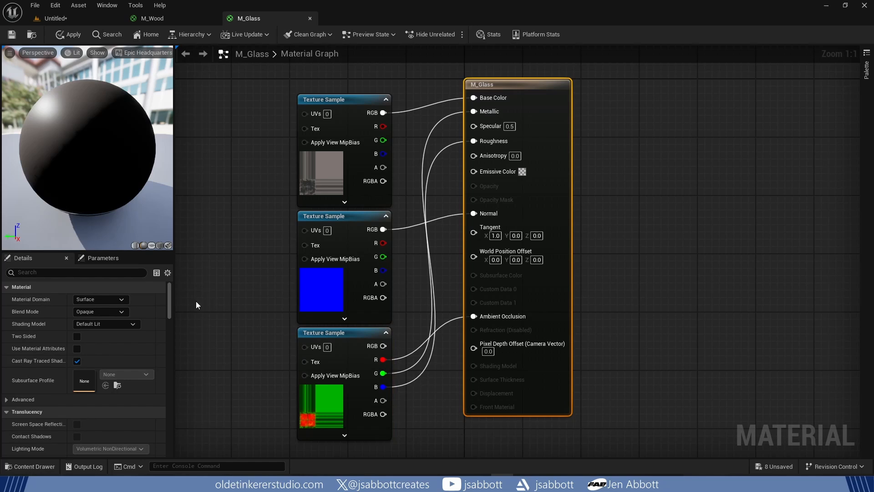
# Step: Set M_Glass Blend Mode to Translucent and Lighting Mode to Surface TranslucencyVolume
pyautogui.click(100, 311)
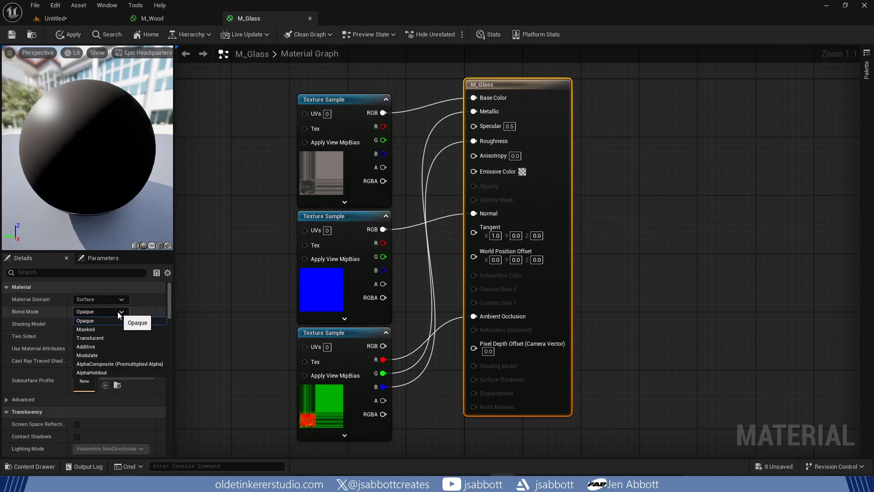
pyautogui.click(89, 338)
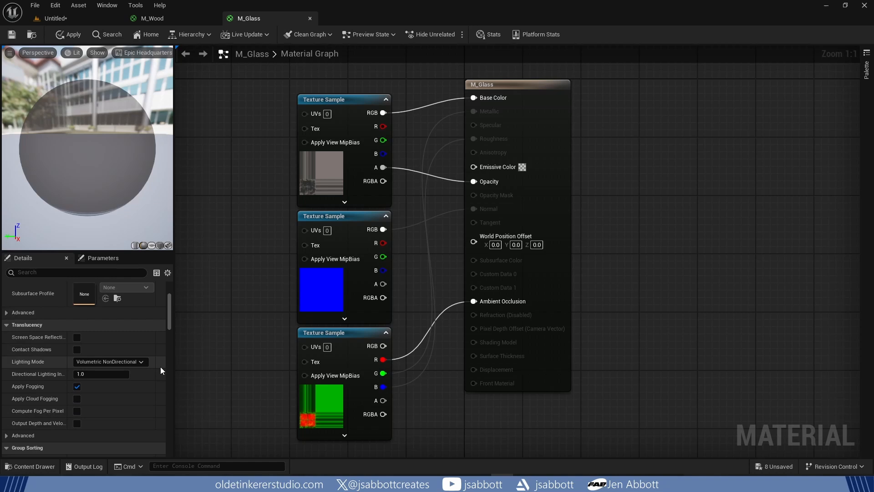
pyautogui.moveTo(128, 365)
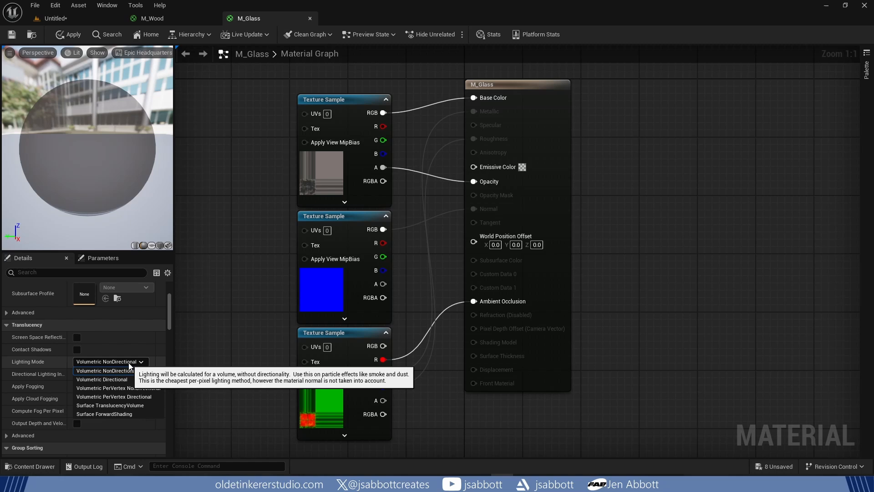
pyautogui.moveTo(110, 405)
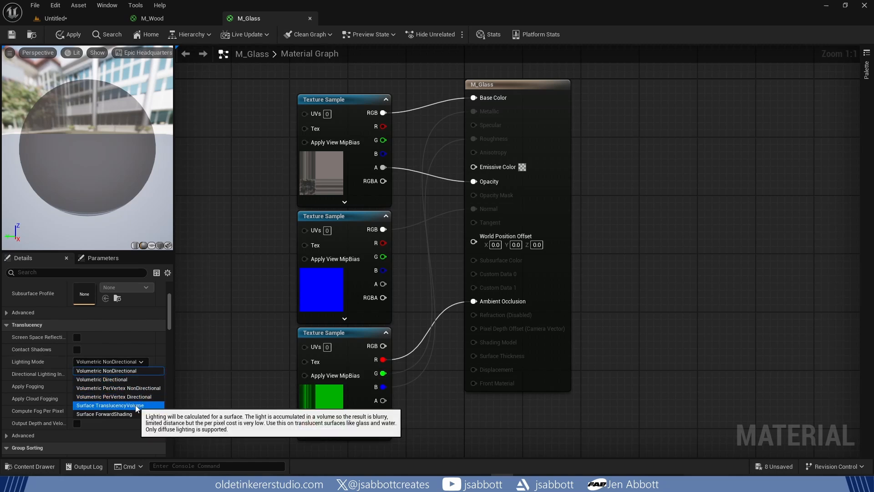
pyautogui.click(111, 406)
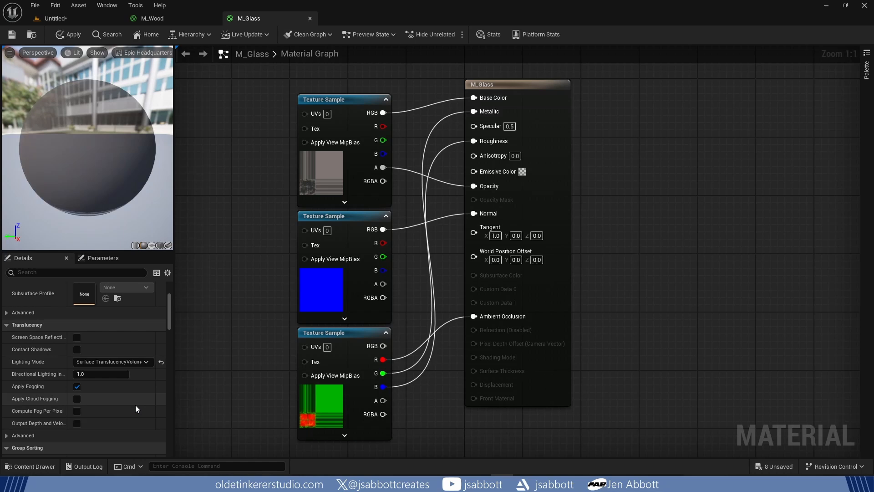
pyautogui.scroll(-3)
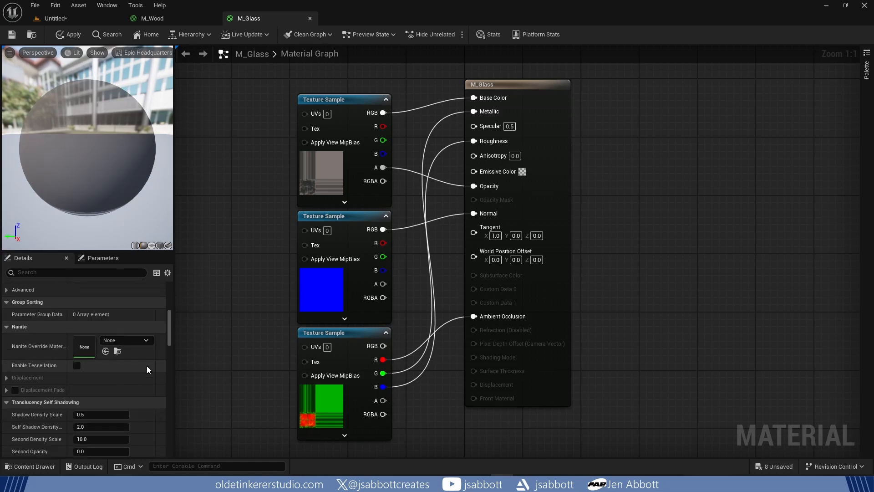
pyautogui.scroll(-3)
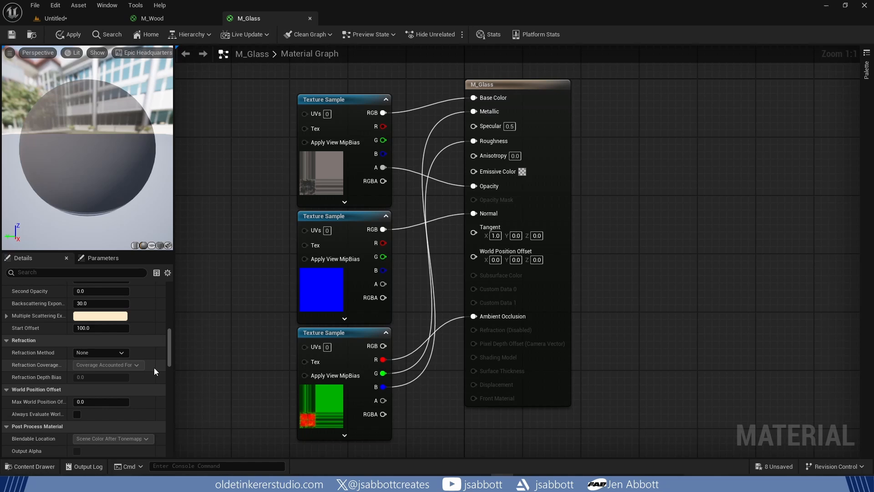
pyautogui.click(101, 353)
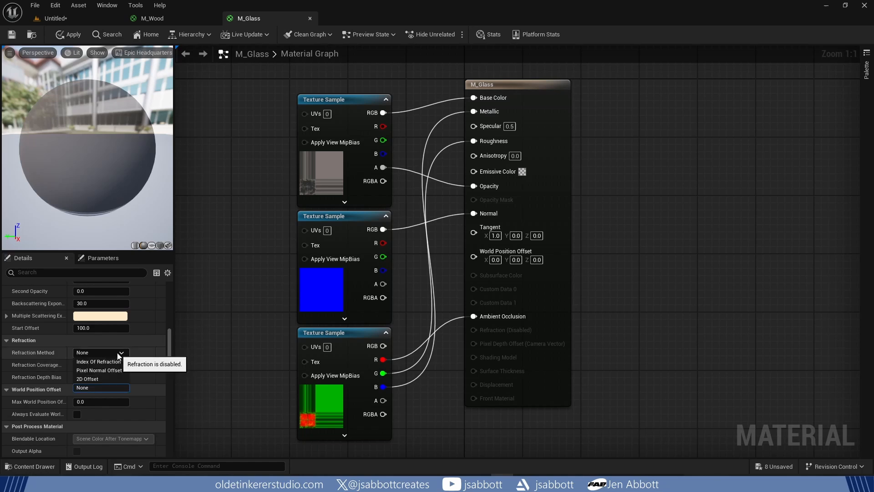
# Step: Set Refraction Method to Index Of Refraction and add a scalar parameter named IOR
pyautogui.click(99, 361)
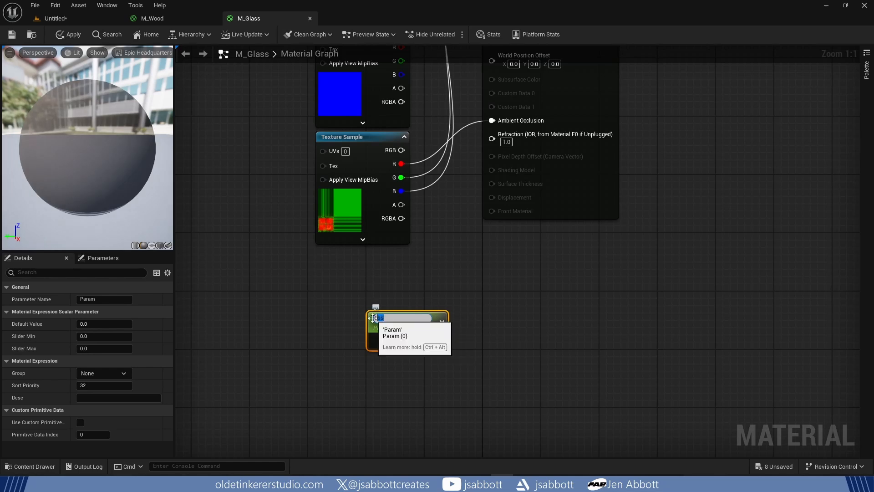
pyautogui.write('IOR')
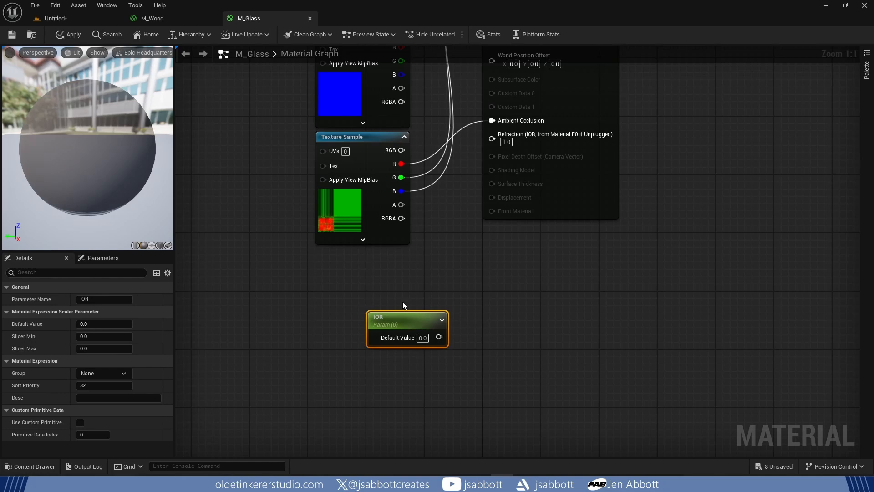
pyautogui.moveTo(420, 317)
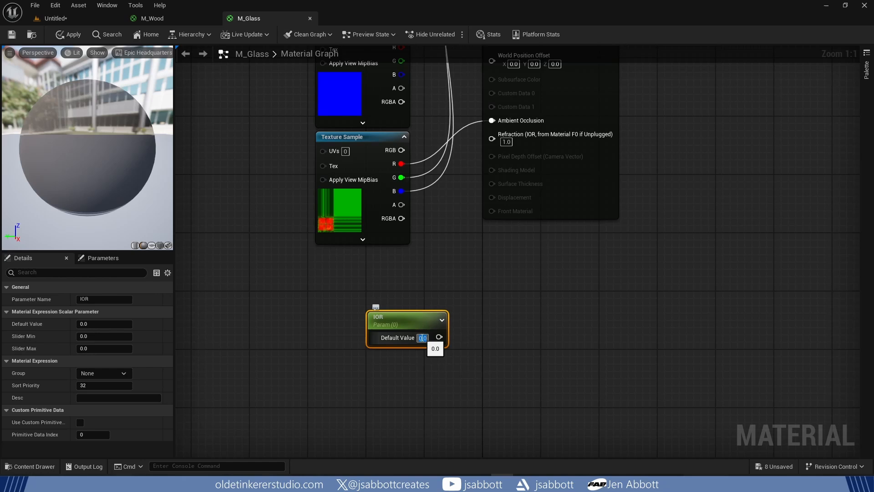
# Step: Default IOR to 1.52, add a 1.52 constant, and add a Lerp node for both
pyautogui.write('1.52')
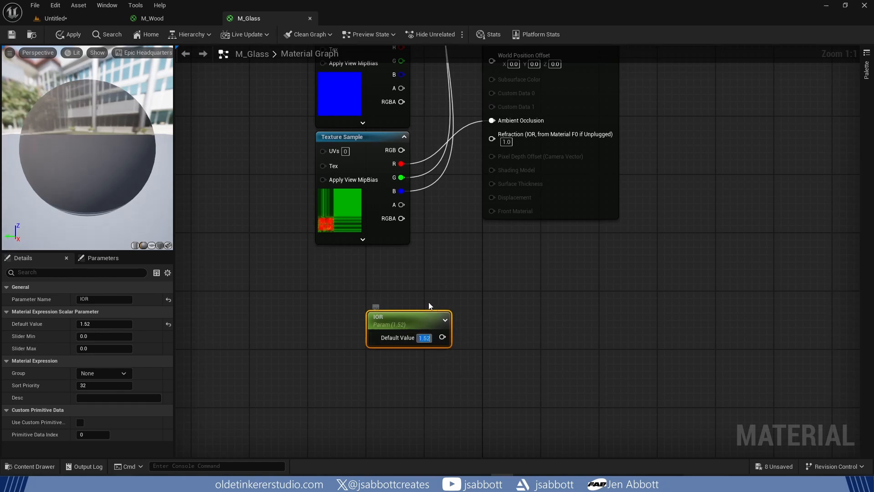
pyautogui.moveTo(409, 329); pyautogui.dragTo(364, 360)
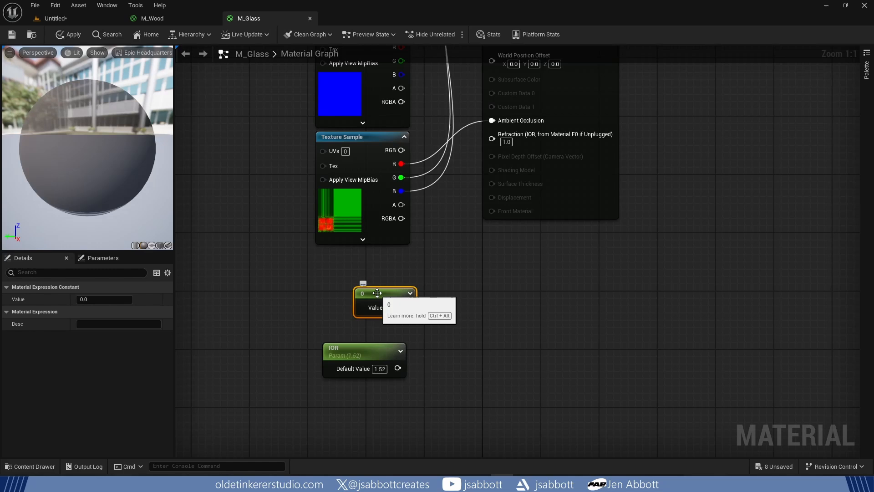
pyautogui.moveTo(382, 294); pyautogui.dragTo(353, 311)
pyautogui.write('1.52')
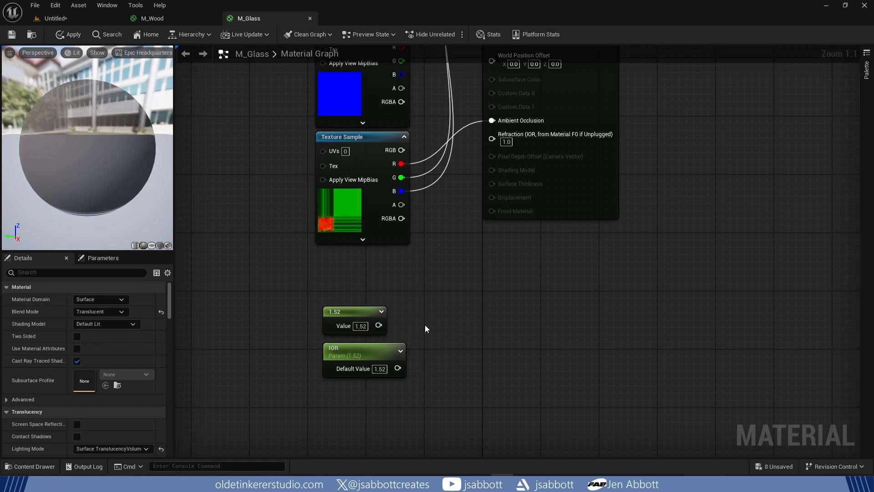
pyautogui.write('lerp')
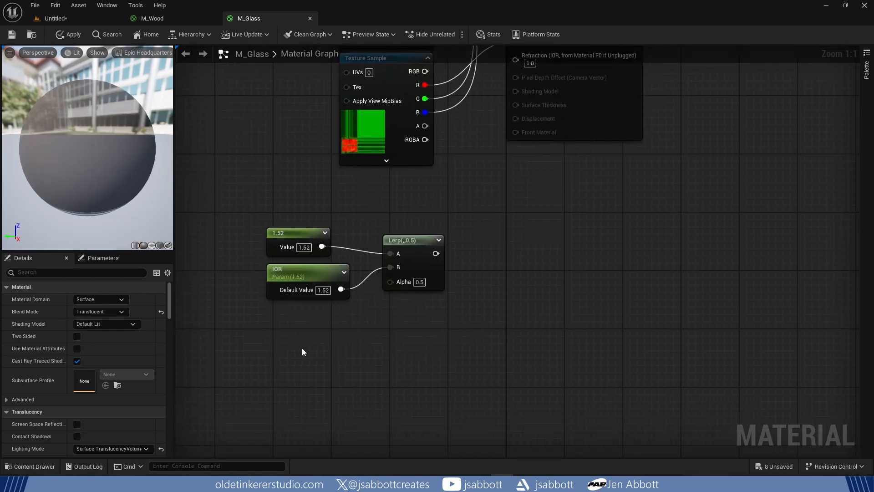
pyautogui.write('fres')
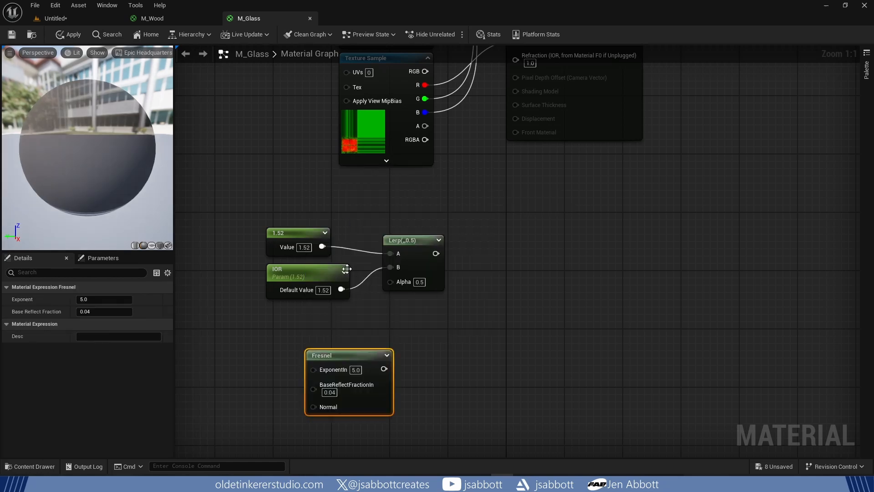
# Step: Place the Fresnel node and wire it into the Lerp's Alpha input
pyautogui.moveTo(350, 355); pyautogui.dragTo(310, 319)
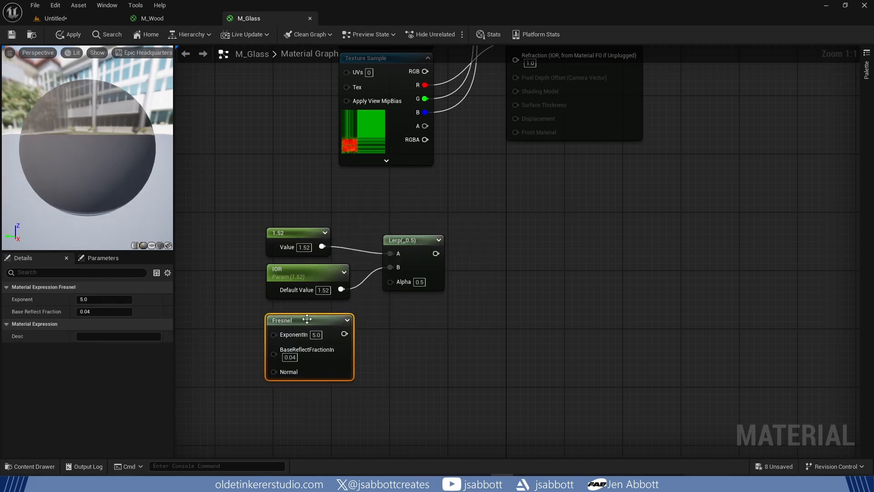
pyautogui.moveTo(344, 334); pyautogui.dragTo(365, 296)
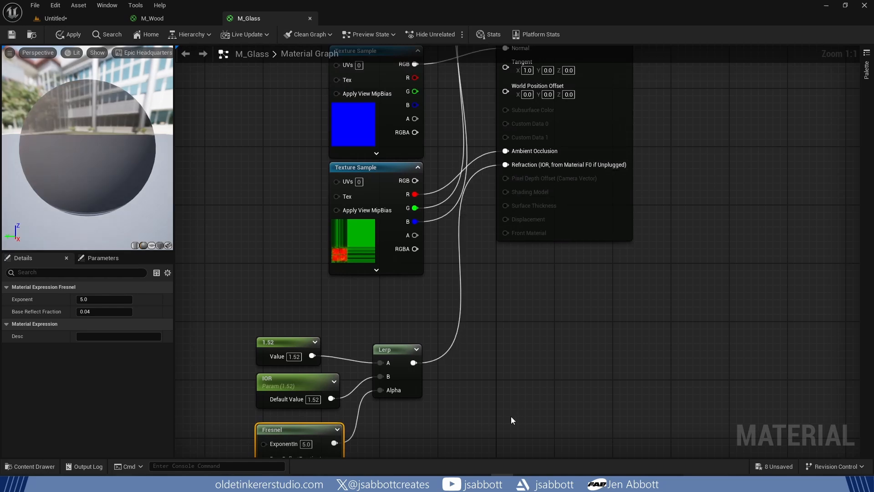
pyautogui.moveTo(480, 408)
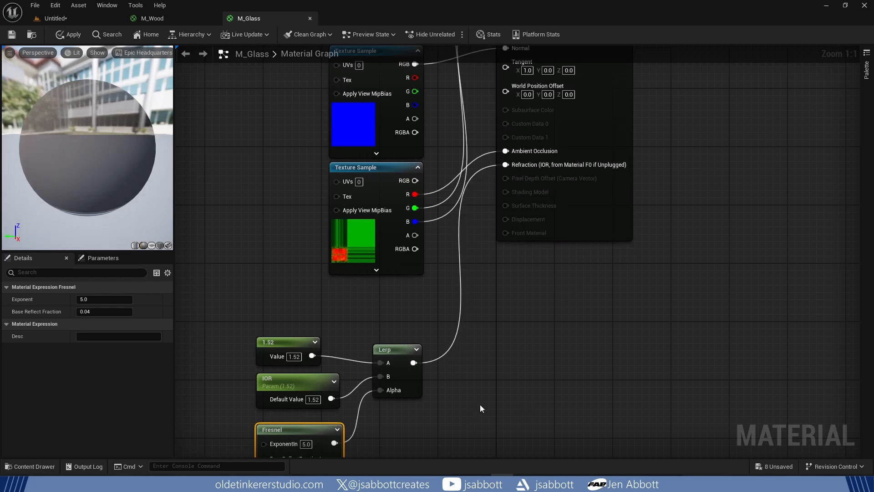